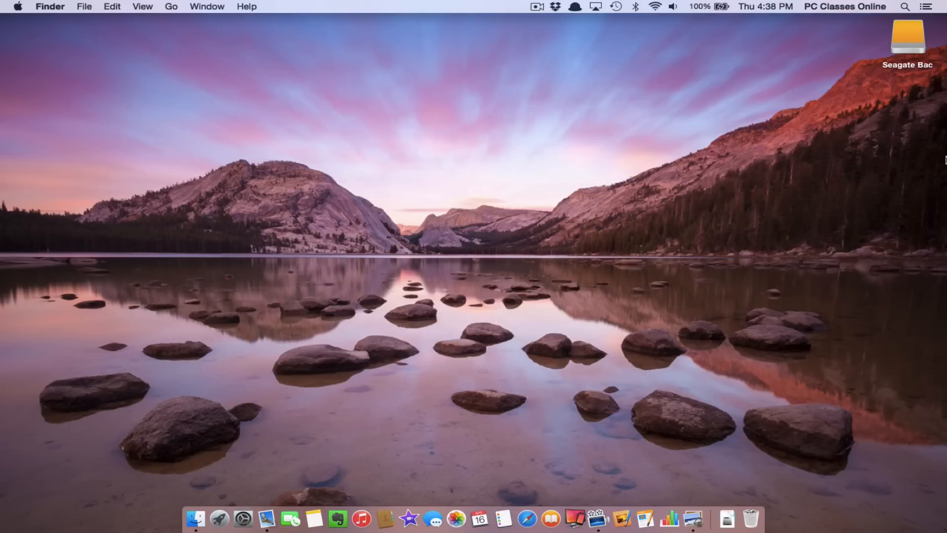
Partition the 1 TB Seagate drive as one Mac OS Extended (Journaled) volume named 'Backup Drive'.
left_click(907, 40)
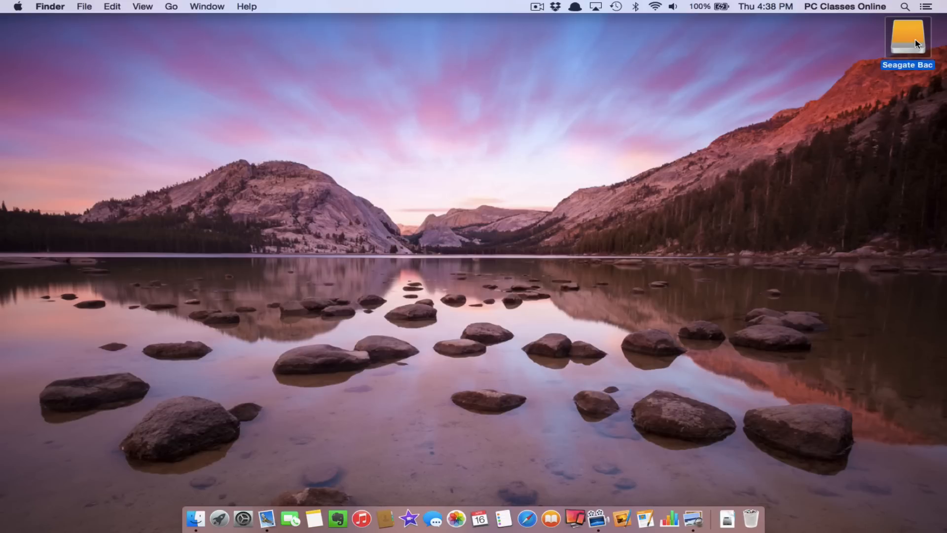
mouse_move(917, 29)
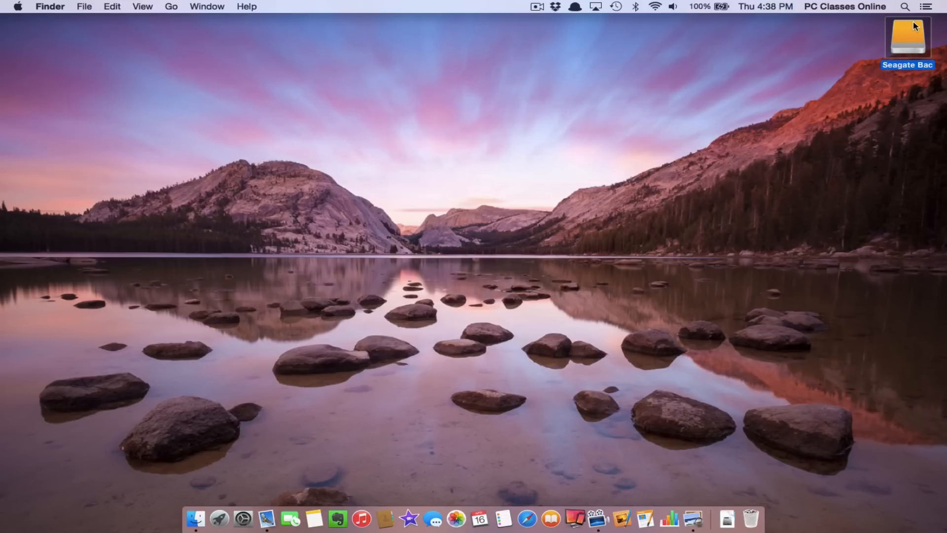
mouse_move(807, 109)
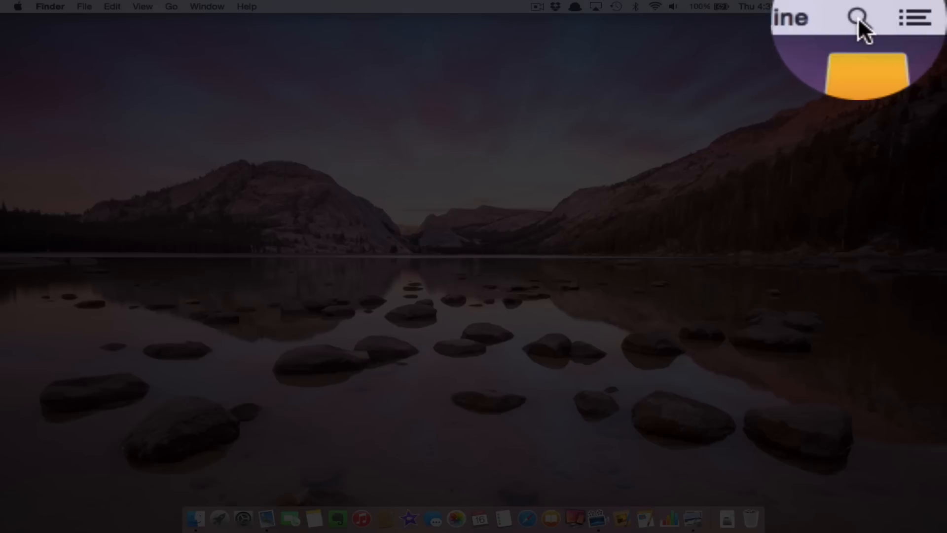
left_click(860, 16)
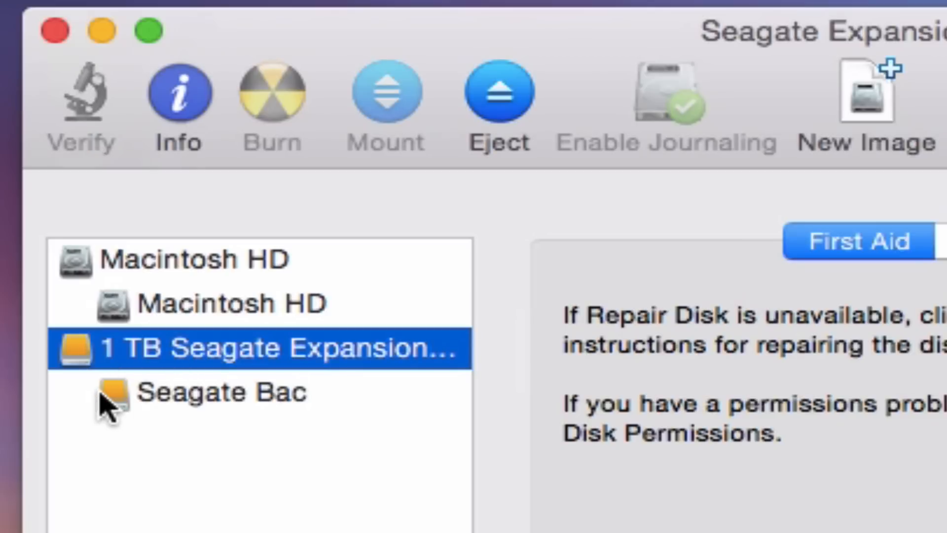
mouse_move(133, 363)
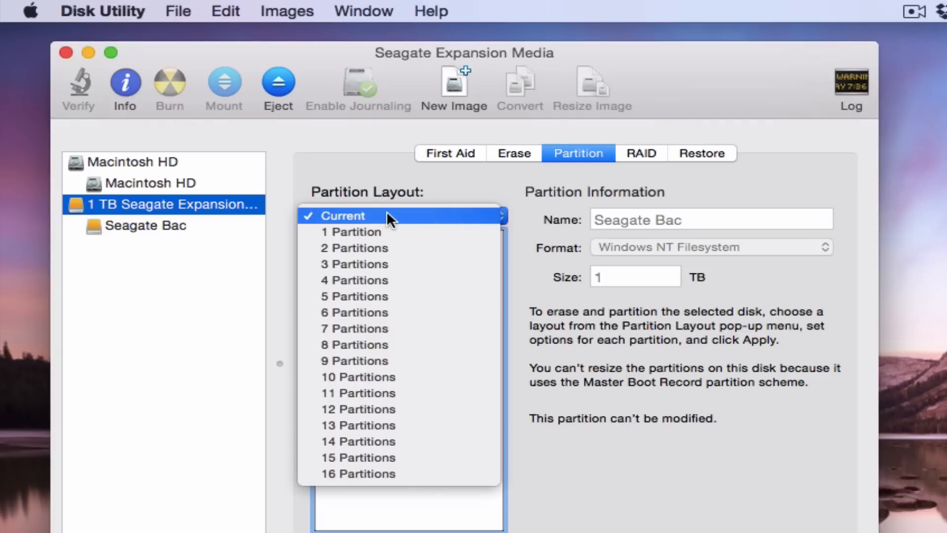
left_click(350, 231)
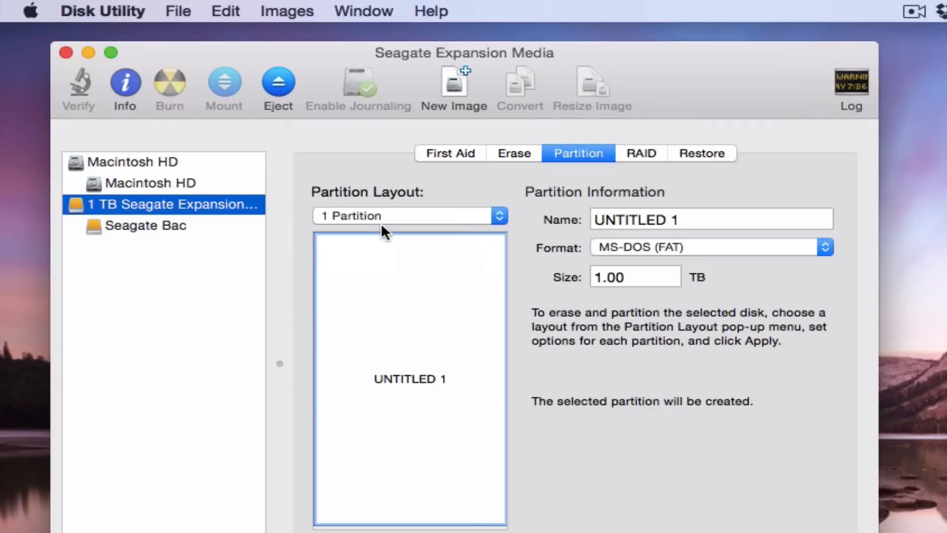
mouse_move(686, 262)
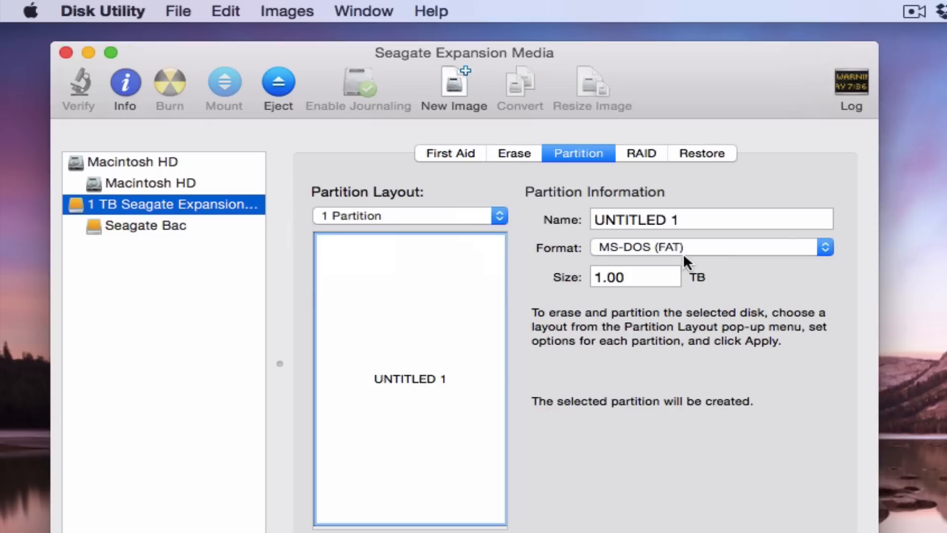
mouse_move(573, 256)
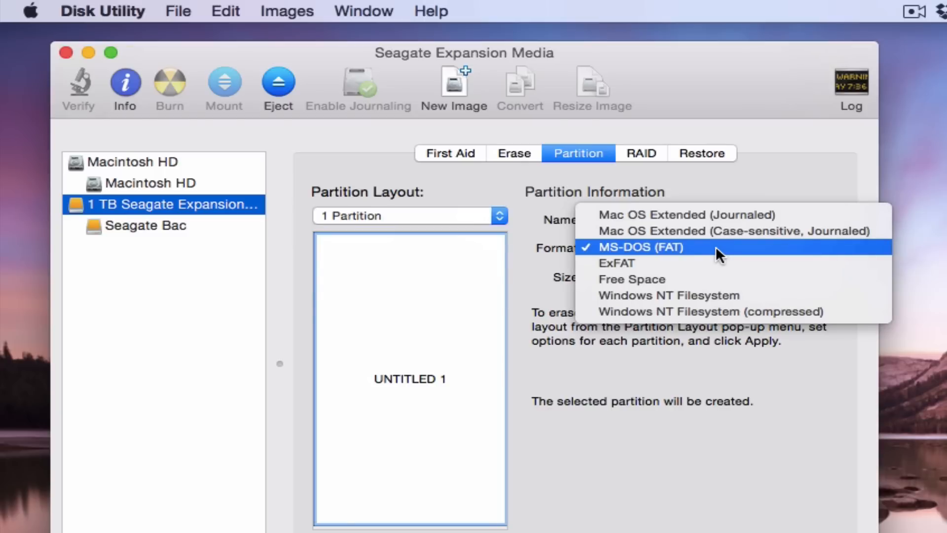
mouse_move(643, 219)
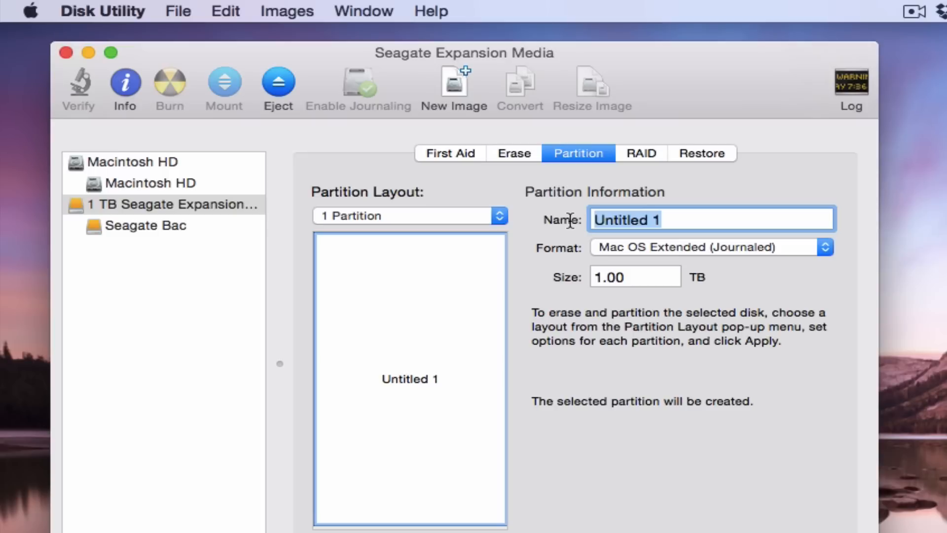
type("Backup Drive")
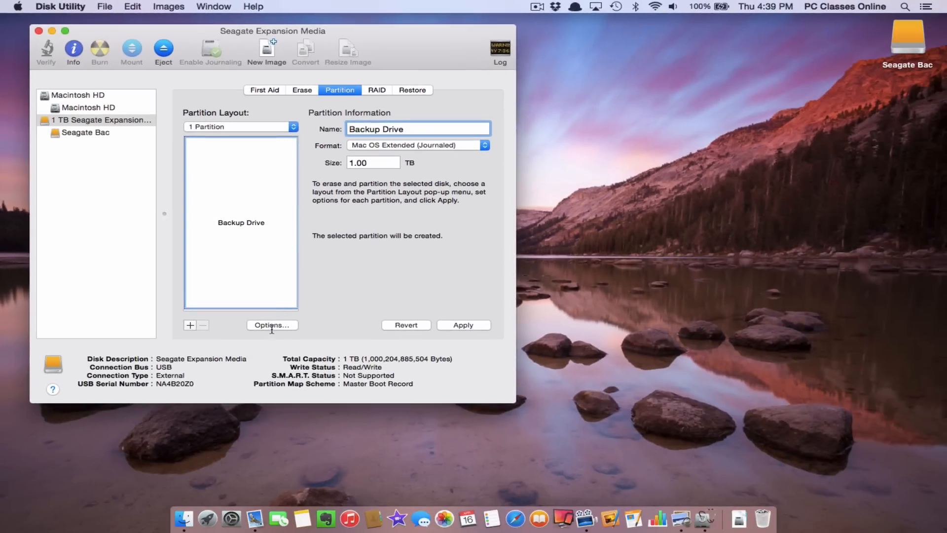
Choose the GUID Partition Table scheme, then apply and confirm the repartition.
left_click(272, 325)
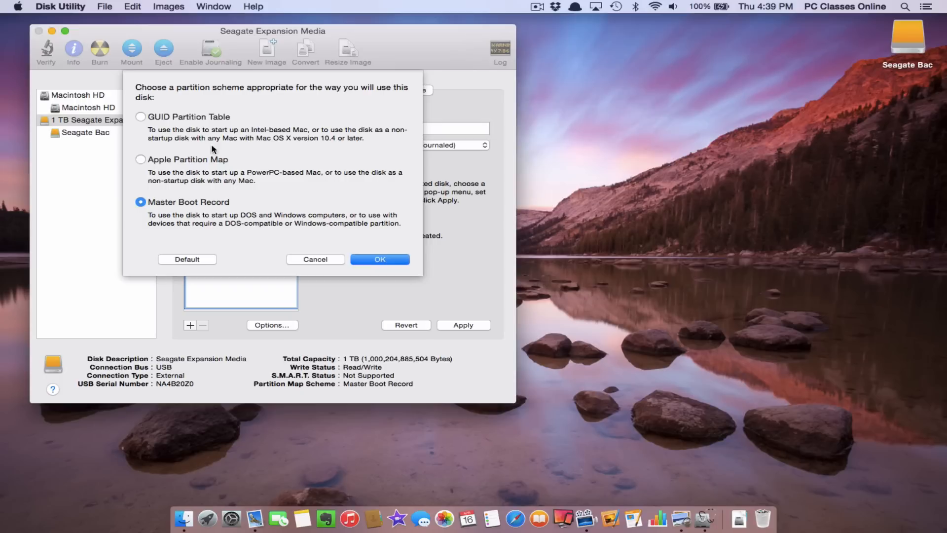
left_click(140, 116)
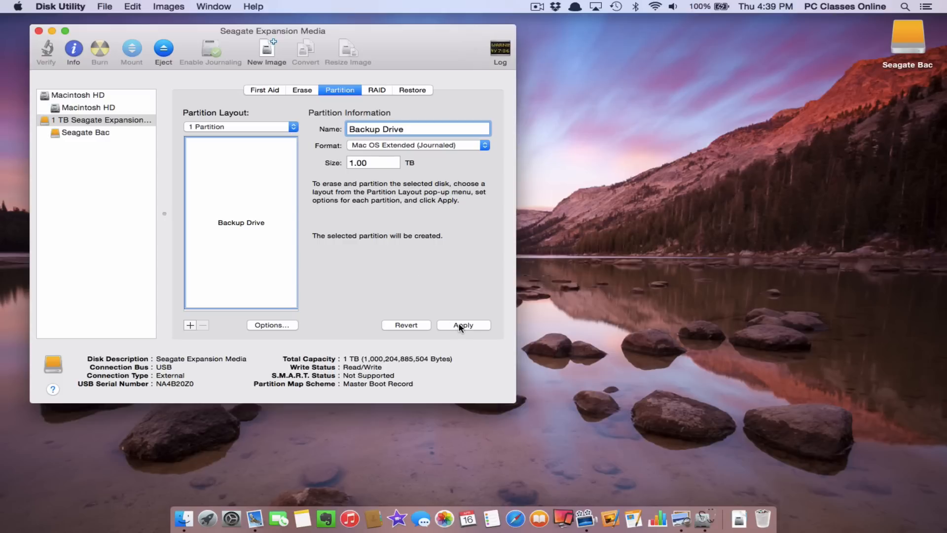
left_click(463, 325)
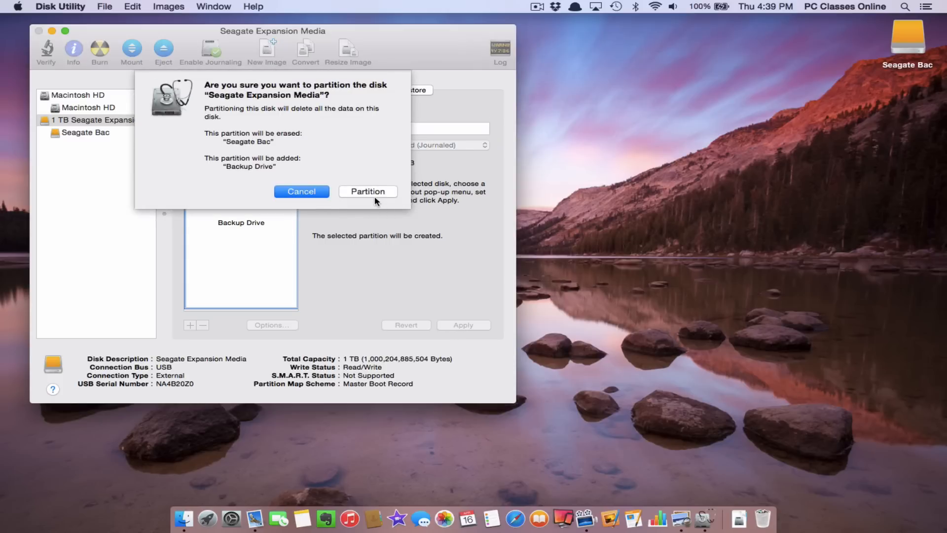
left_click(368, 192)
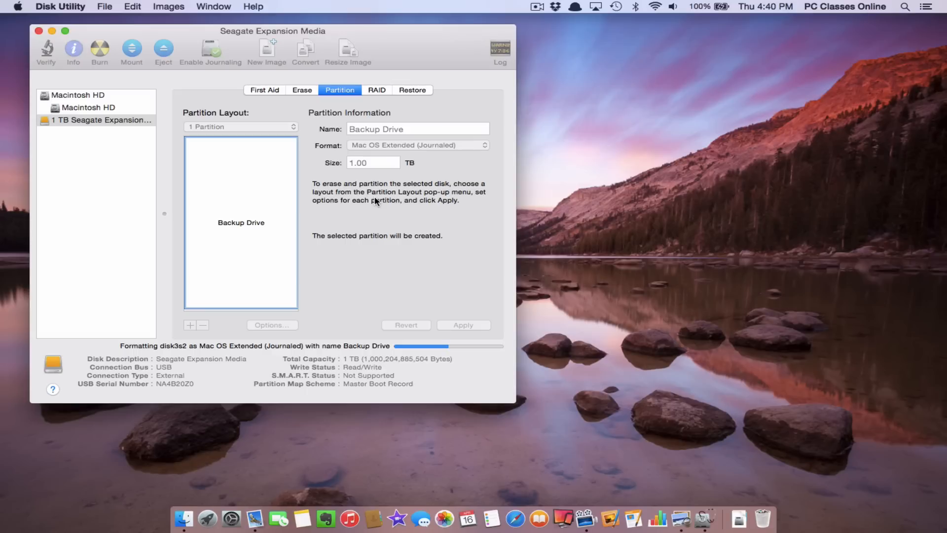
left_click(240, 126)
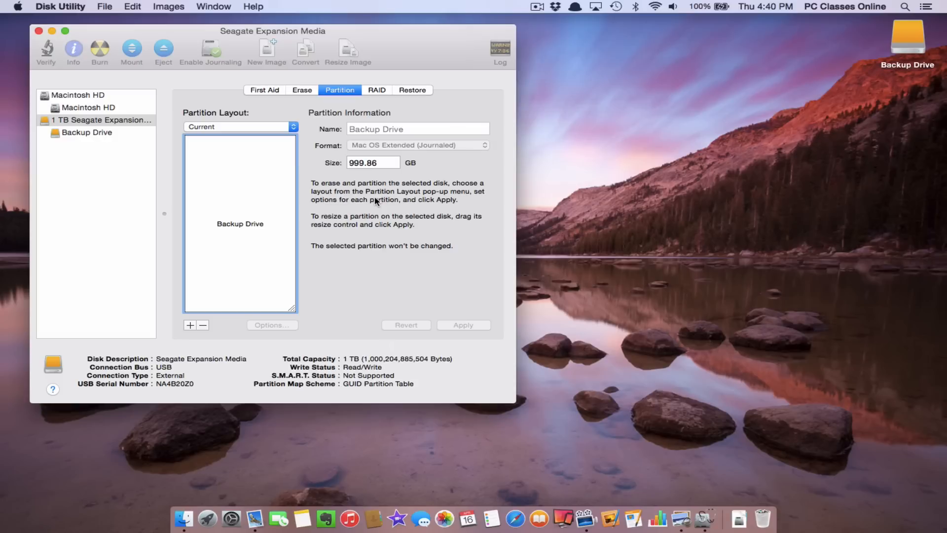
Set the Time Machine switch to ON in System Preferences and close the window.
left_click(18, 7)
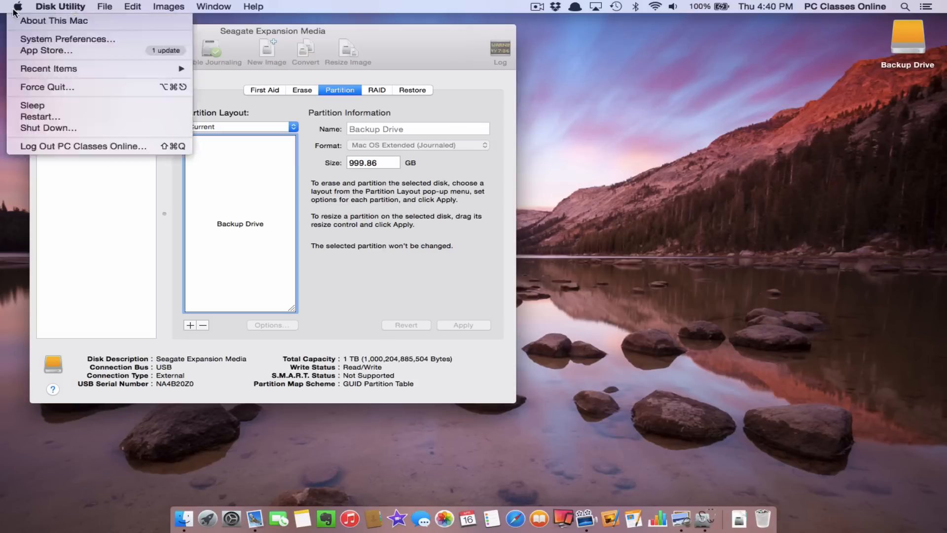
mouse_move(67, 39)
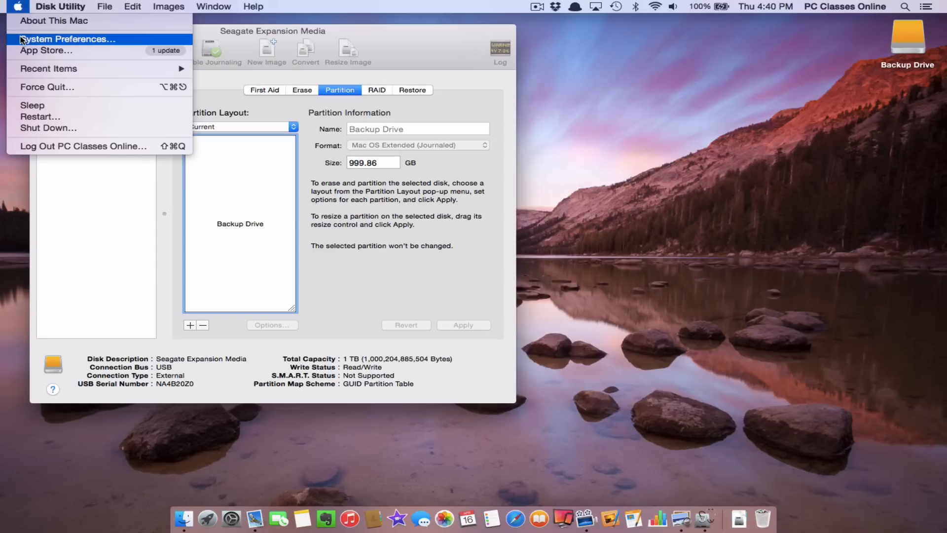
left_click(67, 39)
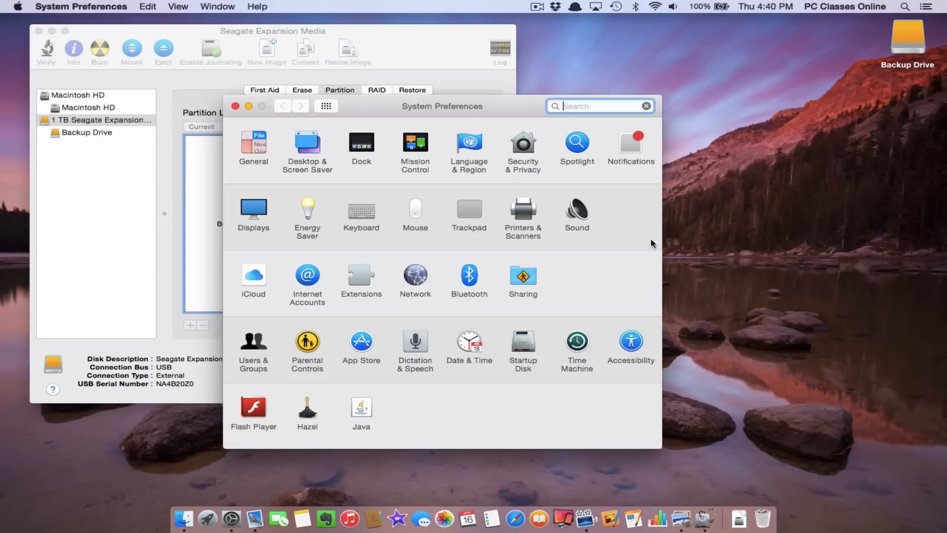
left_click(576, 340)
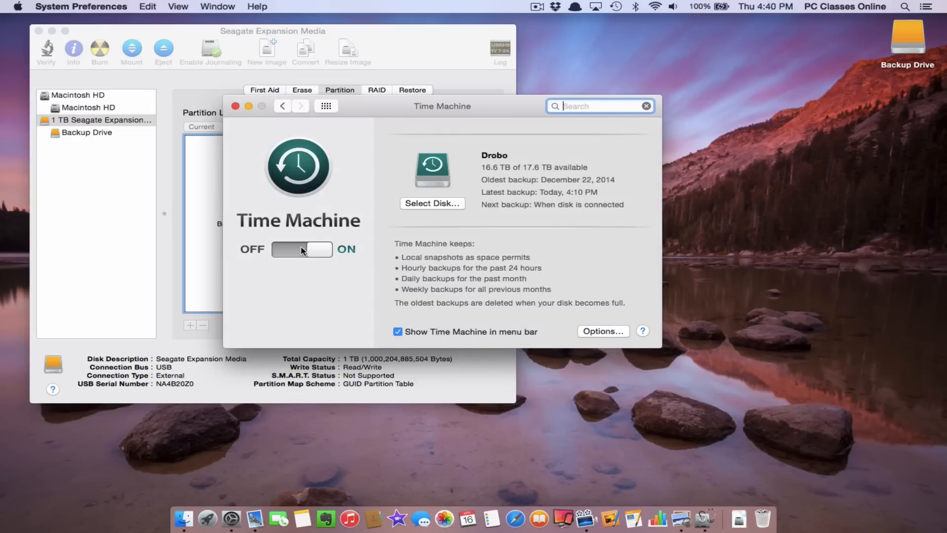
left_click(302, 248)
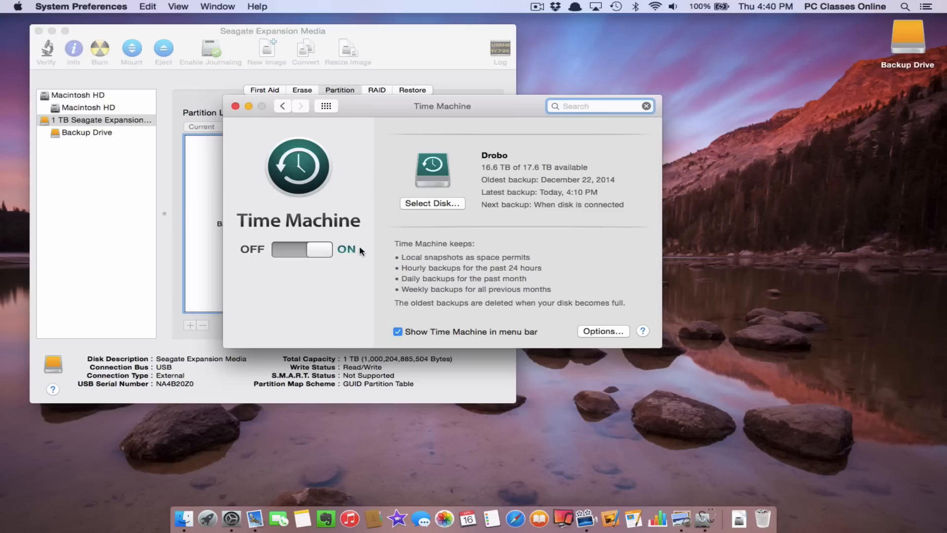
mouse_move(433, 208)
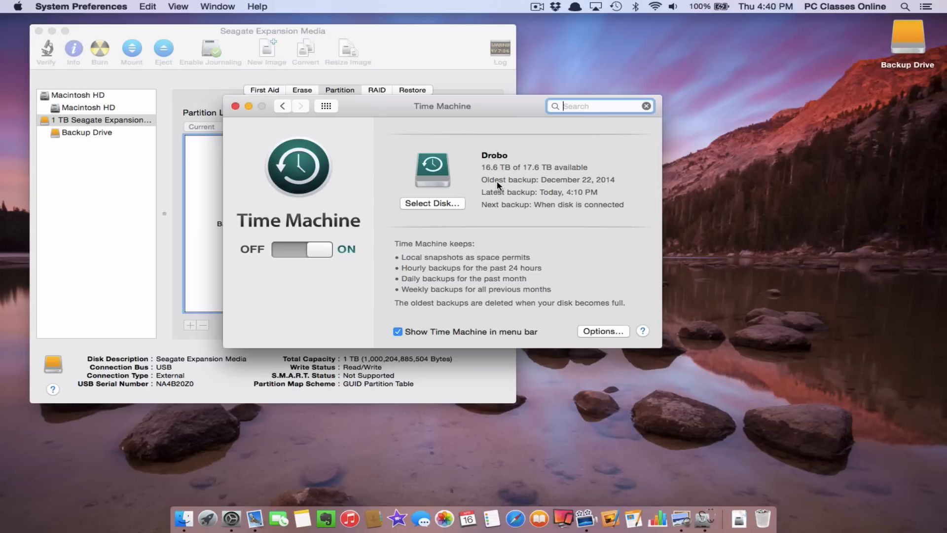
mouse_move(333, 219)
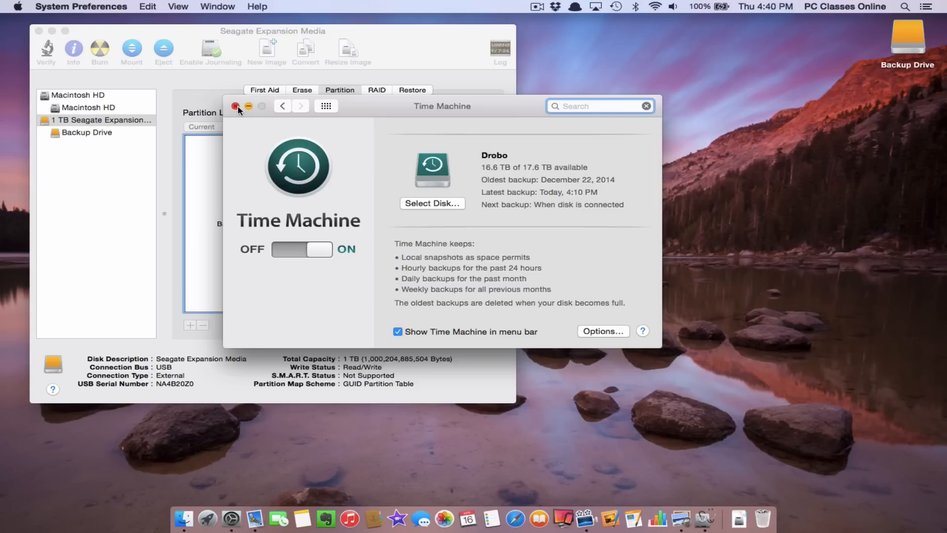
left_click(239, 106)
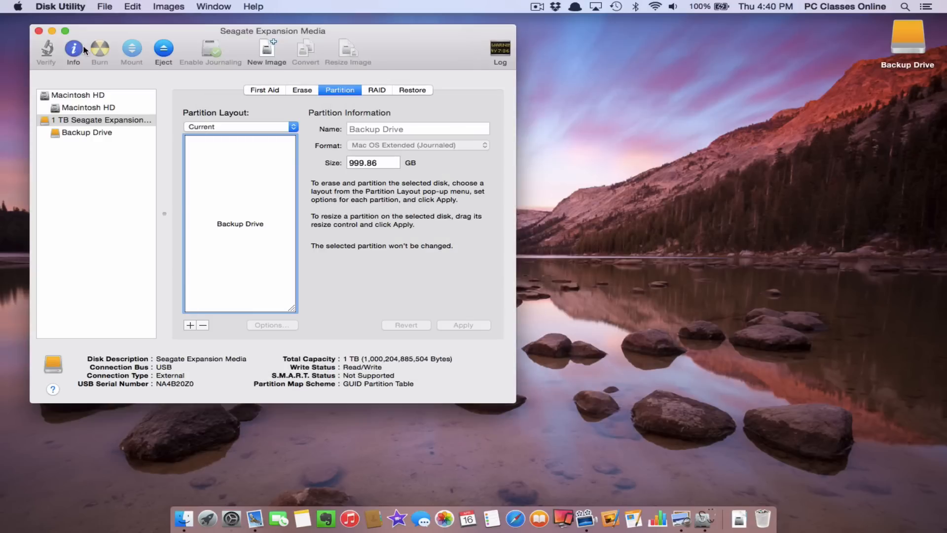
Open a Finder window on the home folder and select the Drobo disk icon.
left_click(39, 30)
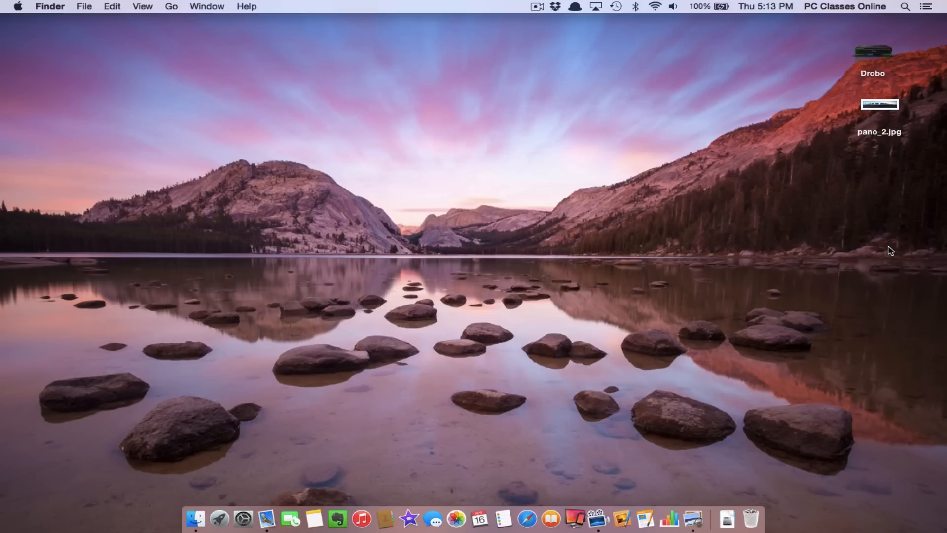
left_click(872, 54)
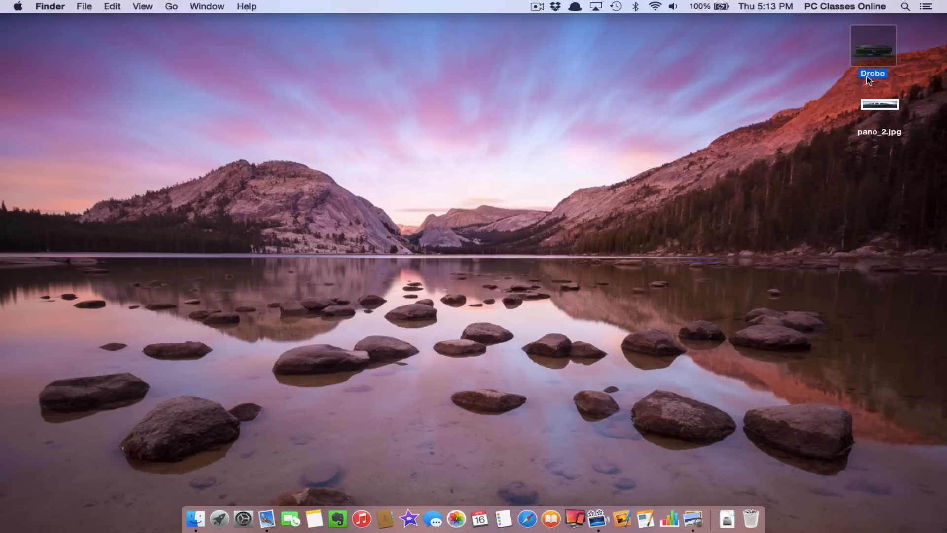
mouse_move(873, 46)
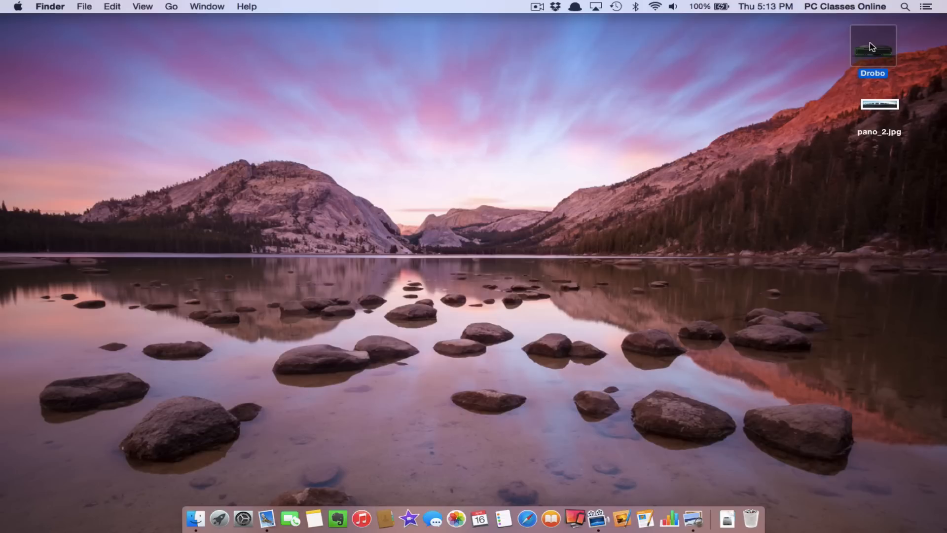
mouse_move(853, 67)
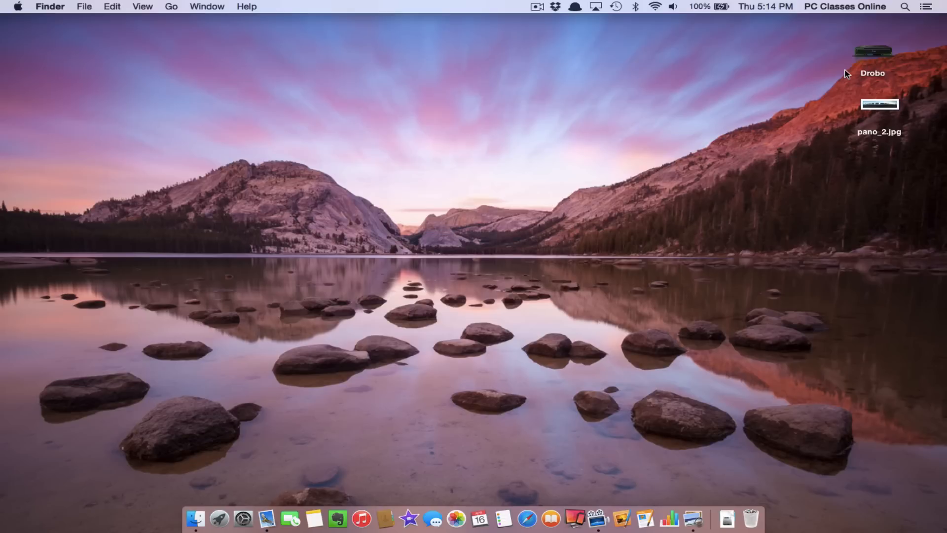
mouse_move(809, 100)
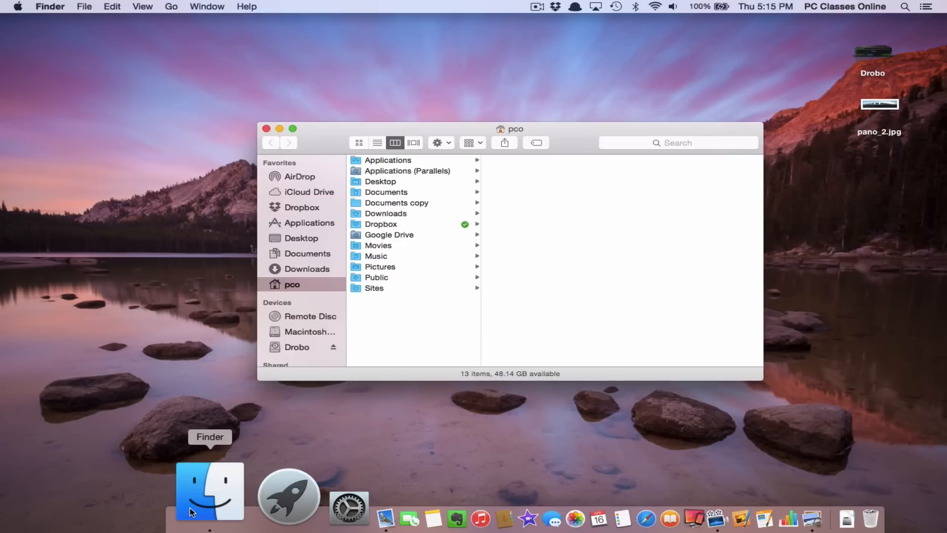
Restore IMG_0571.MOV into Downloads from the January 19, 2015 Time Machine backup.
left_click(308, 269)
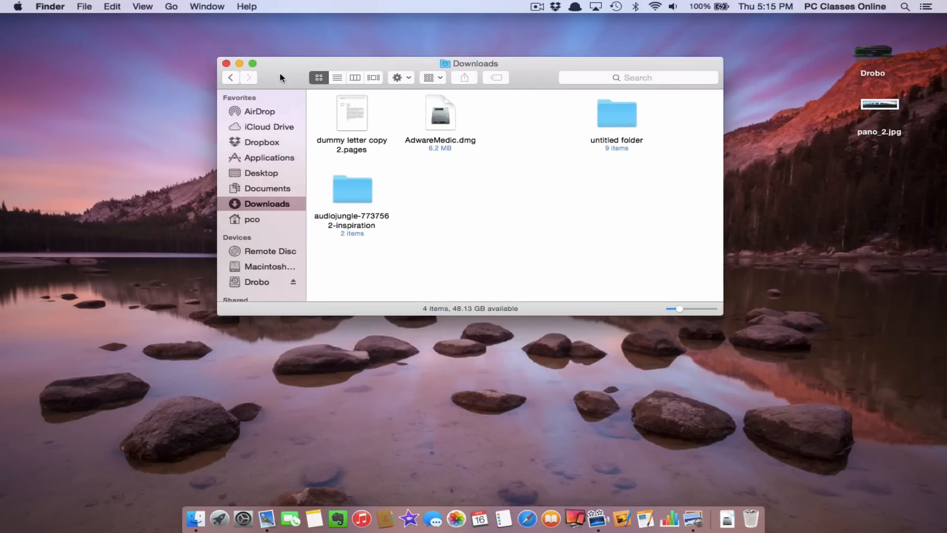
mouse_move(521, 149)
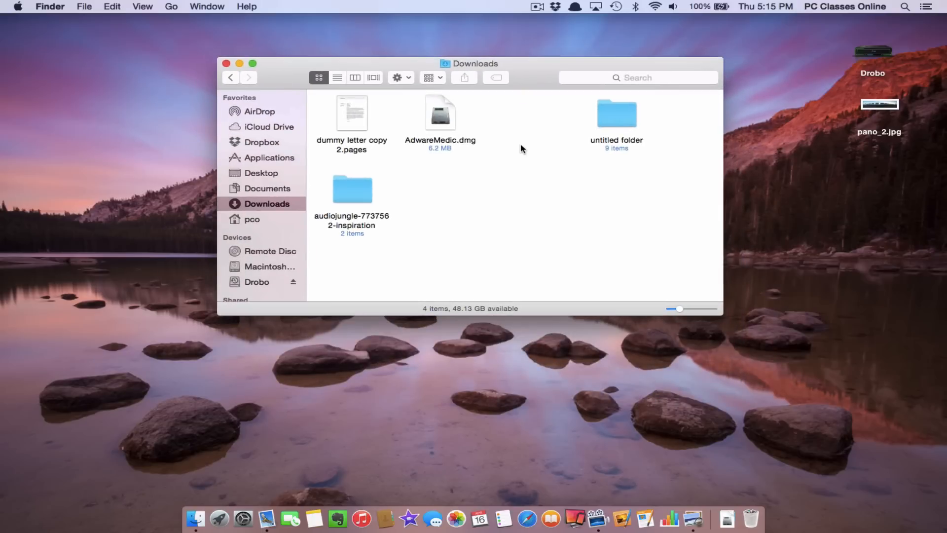
left_click(616, 7)
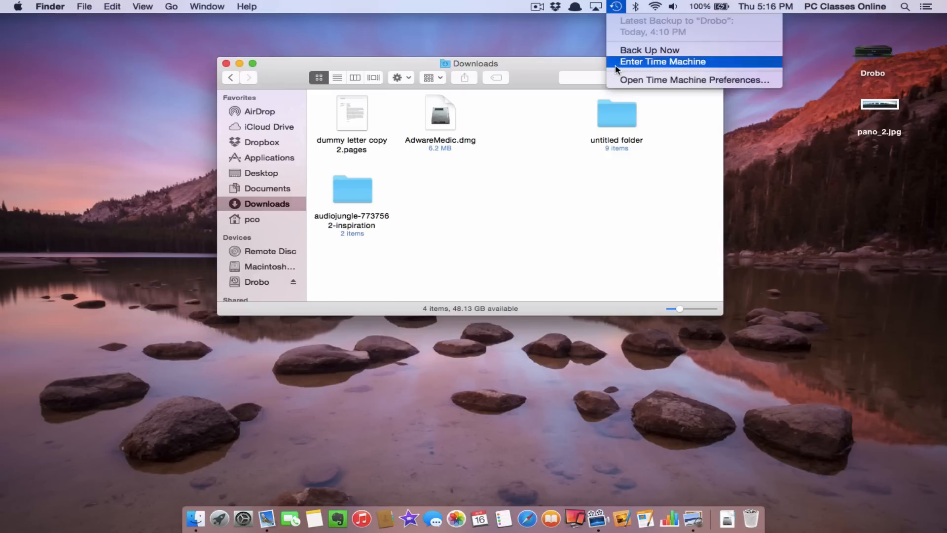
left_click(662, 62)
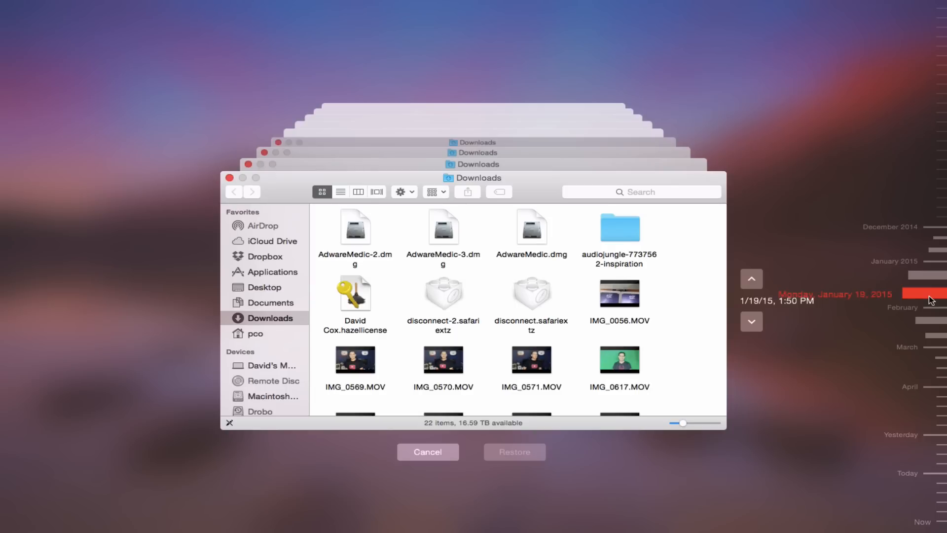
scroll("down", 3)
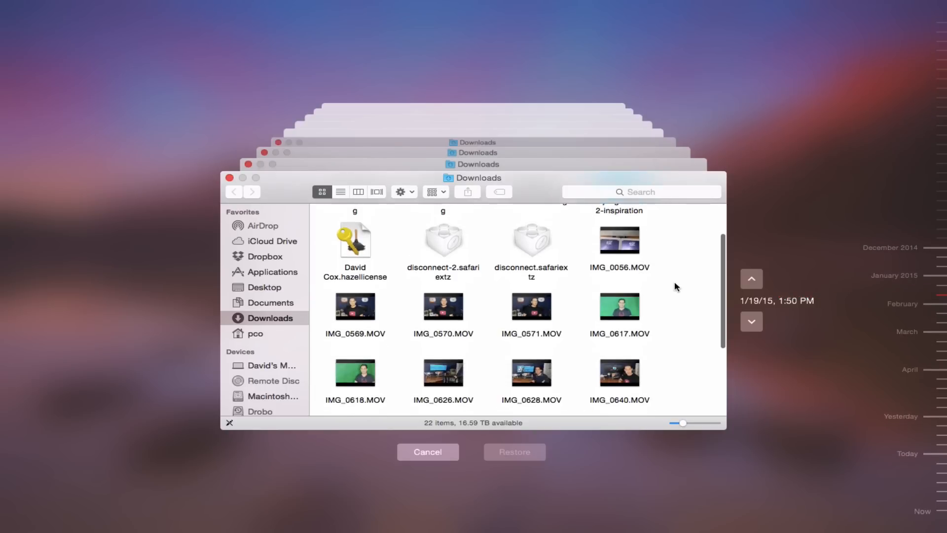
left_click(530, 276)
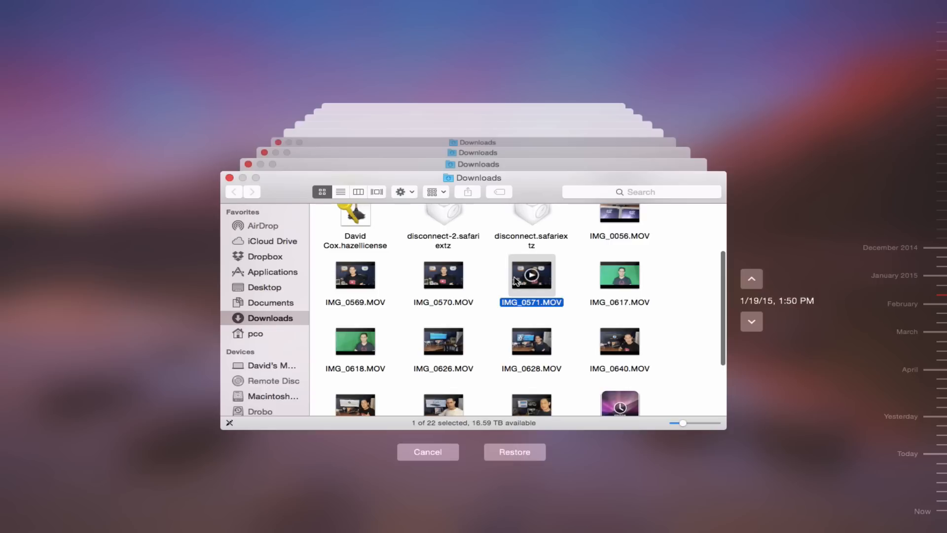
left_click(514, 452)
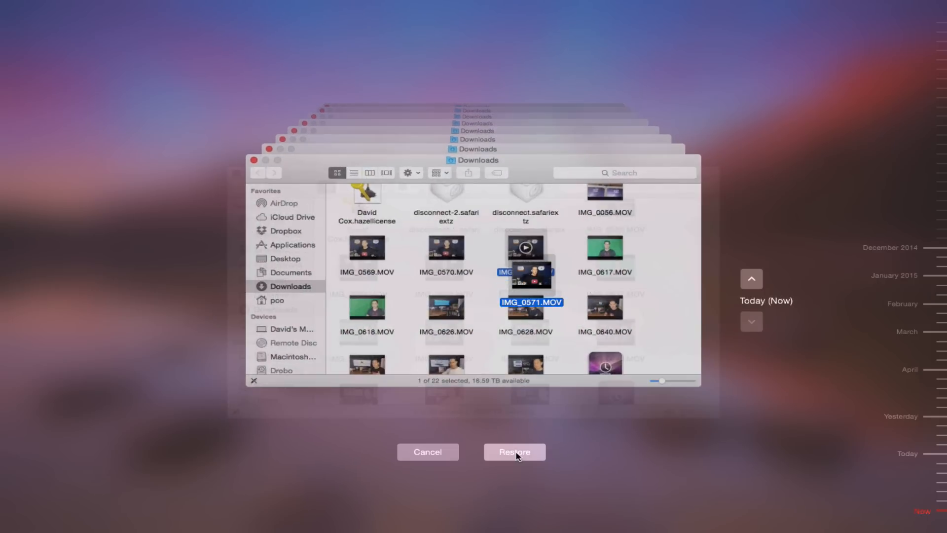
left_click(514, 452)
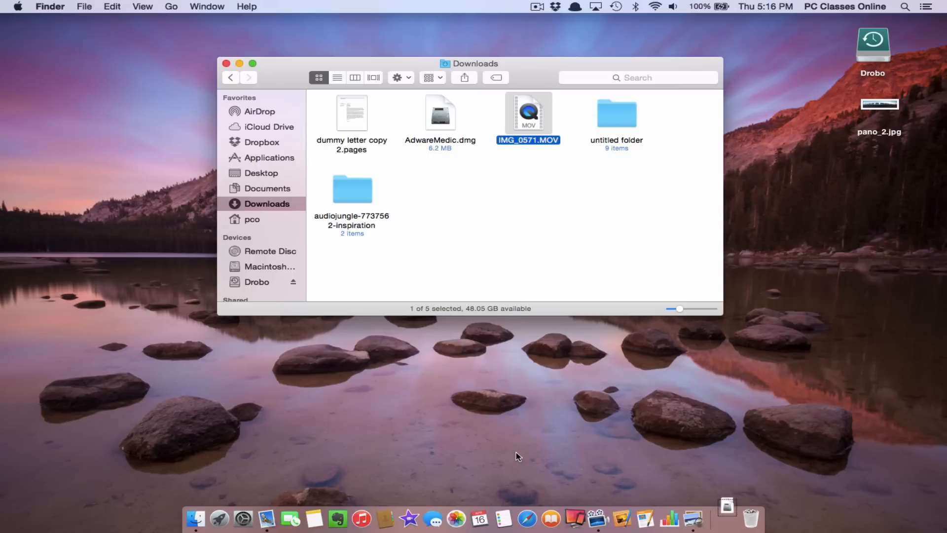
left_click(558, 269)
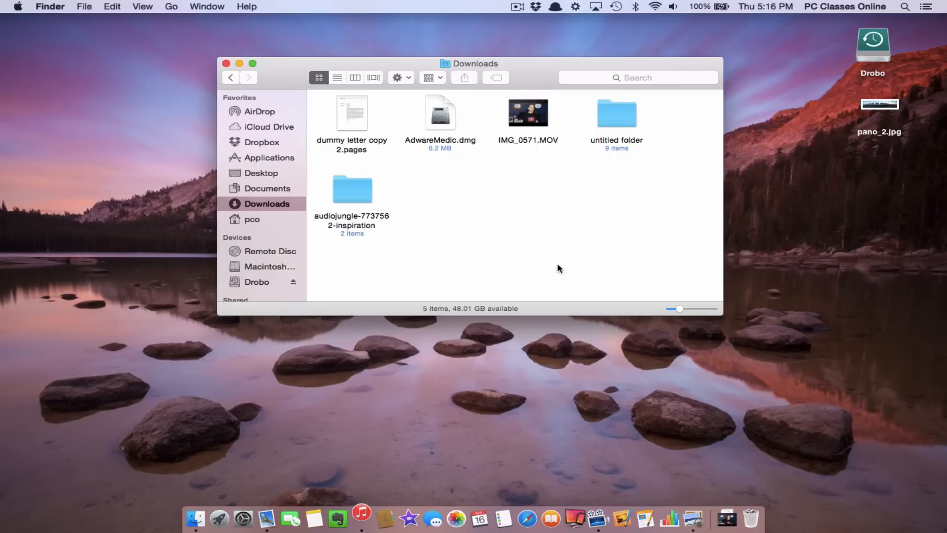
mouse_move(444, 189)
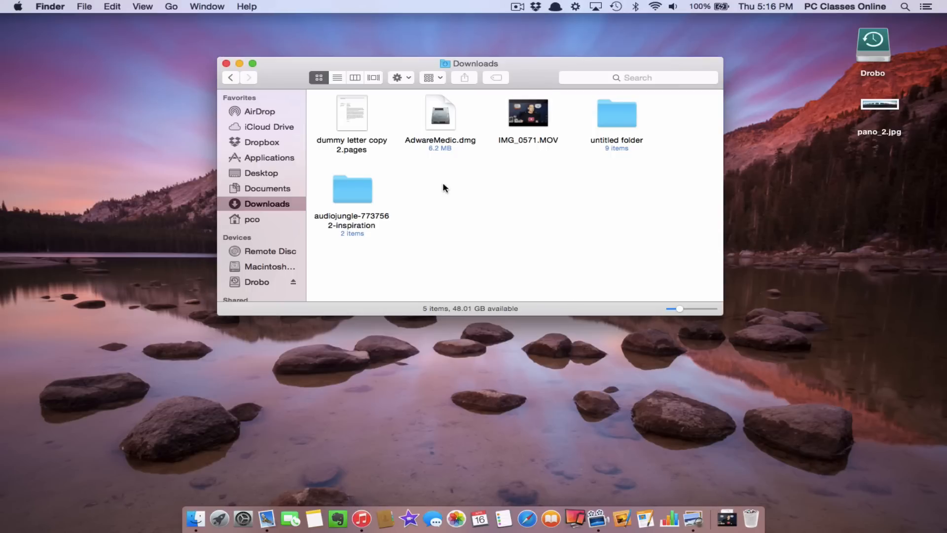
mouse_move(355, 126)
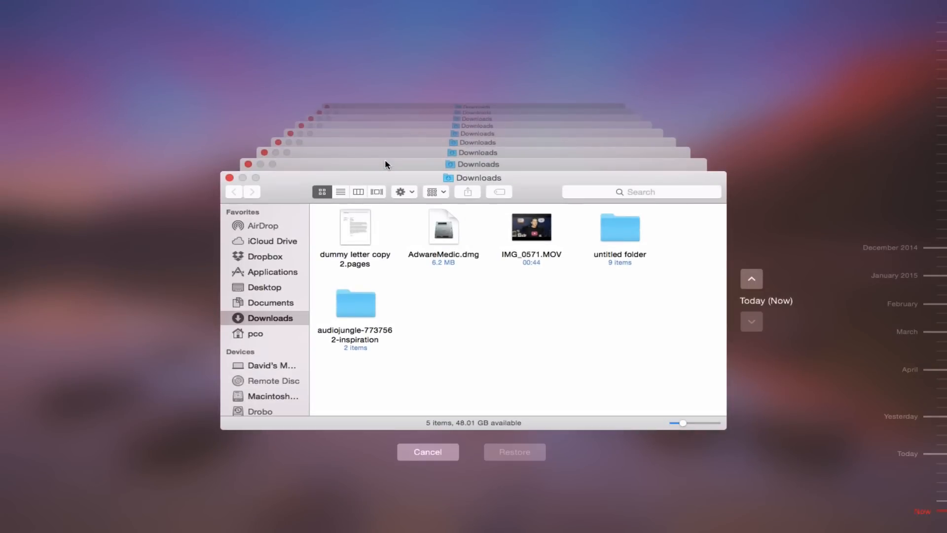
mouse_move(863, 441)
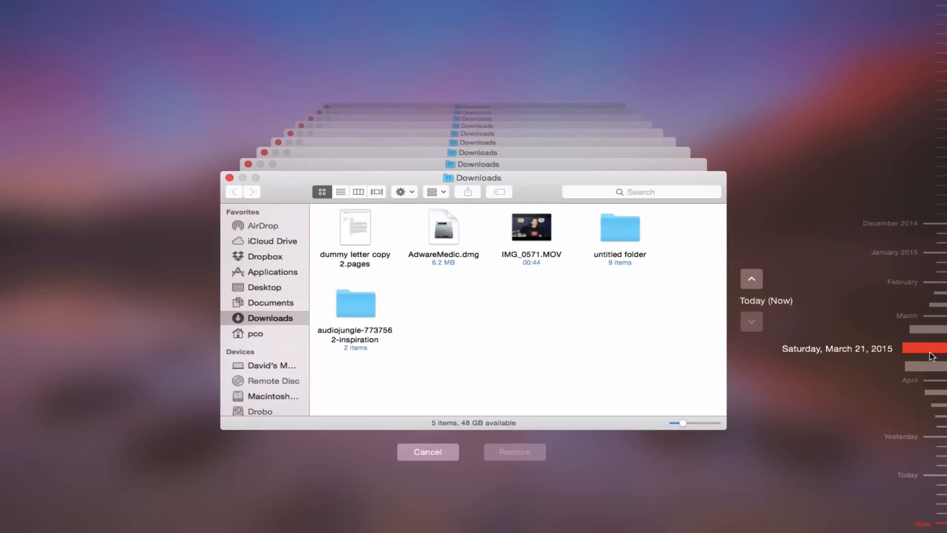
Select dummy letter copy 2.pages in the March 21, 2015 backup and restore it.
left_click(751, 280)
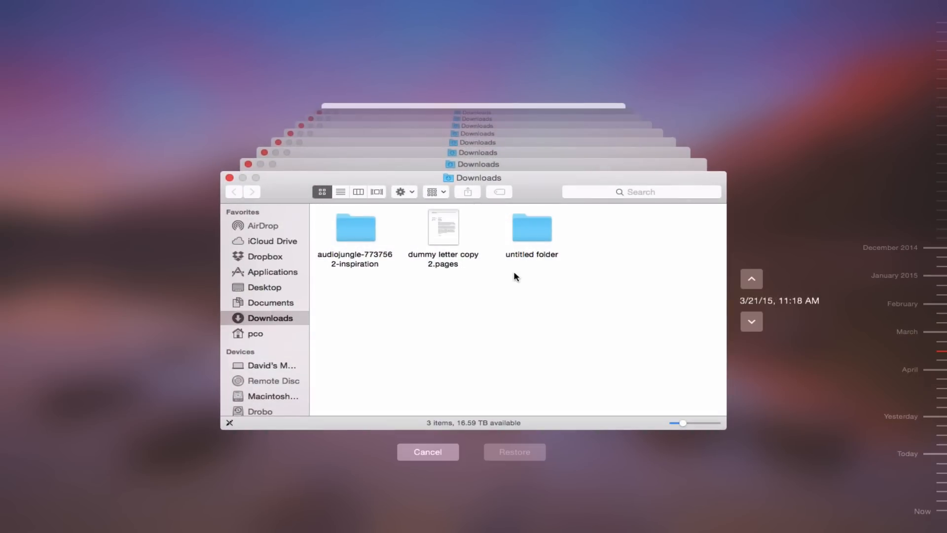
left_click(443, 228)
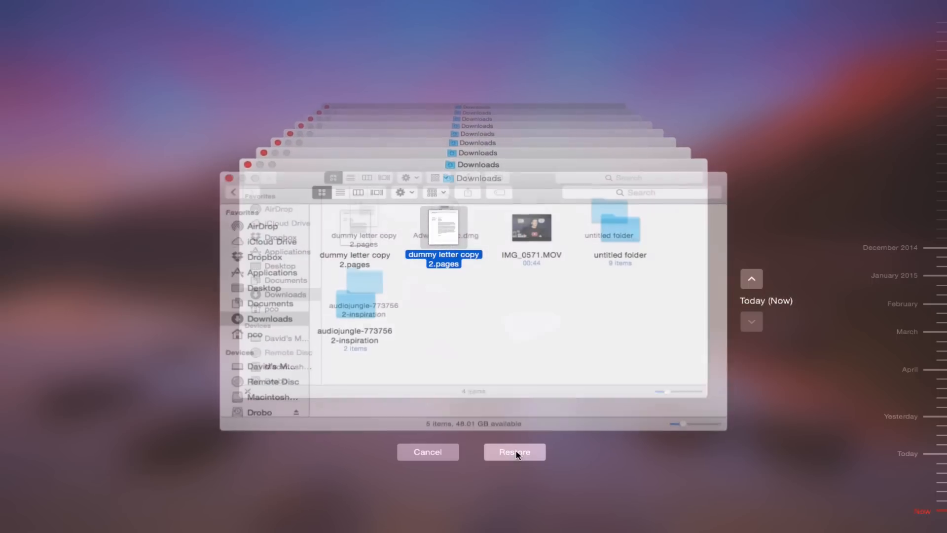
left_click(514, 452)
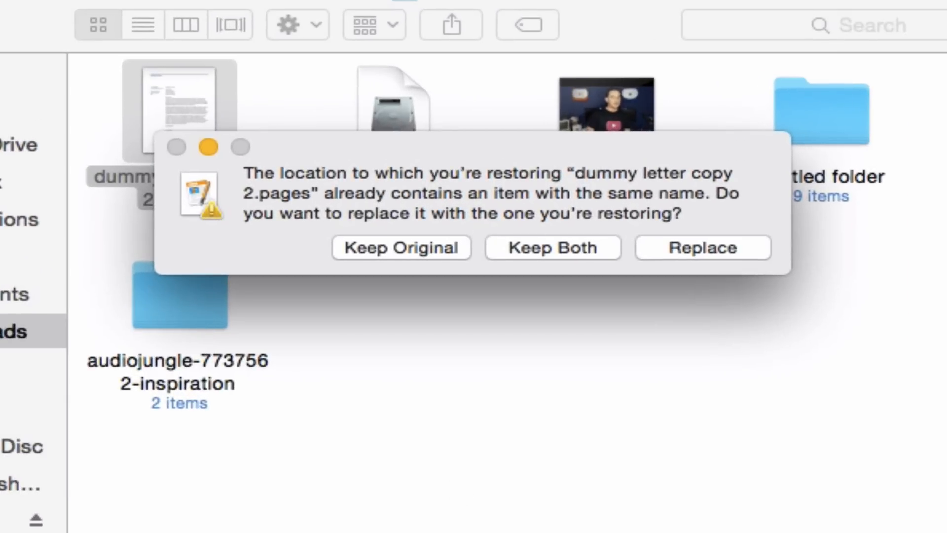
mouse_move(551, 237)
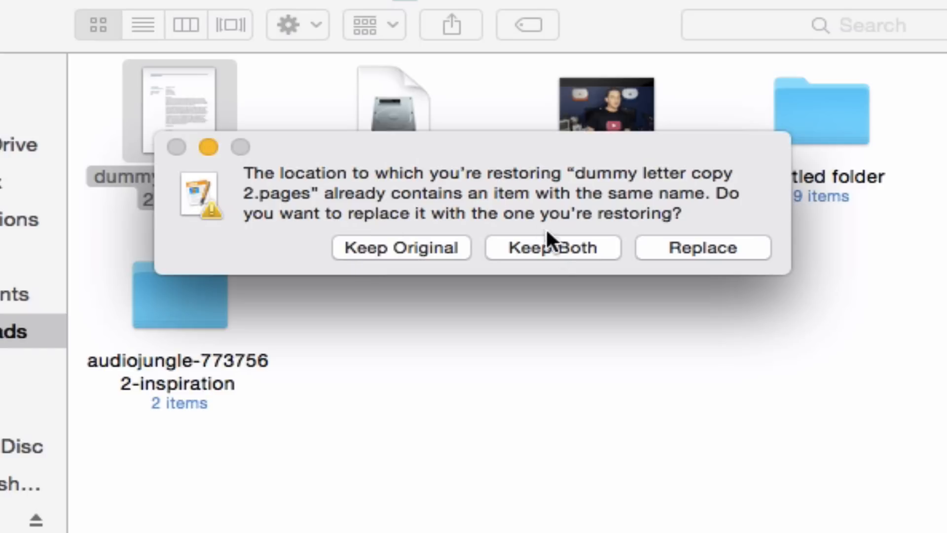
mouse_move(659, 251)
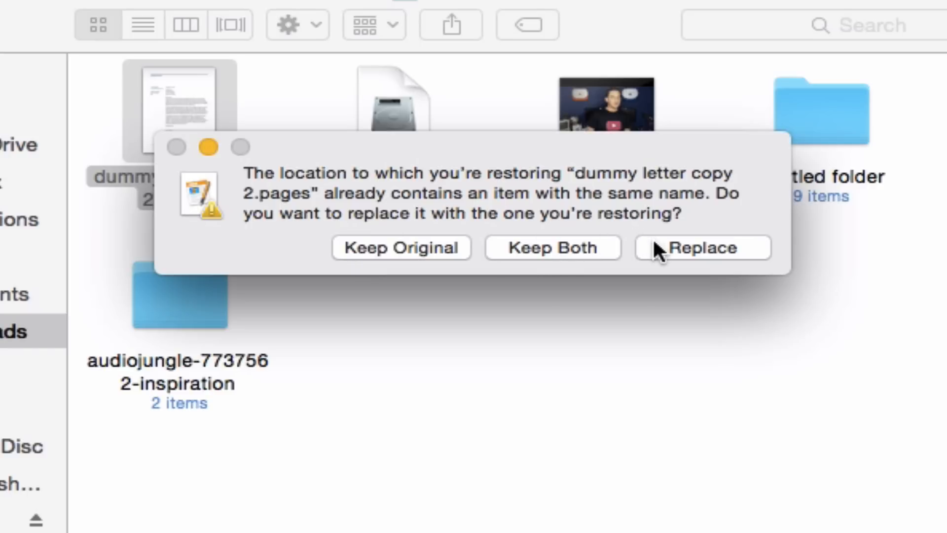
mouse_move(520, 250)
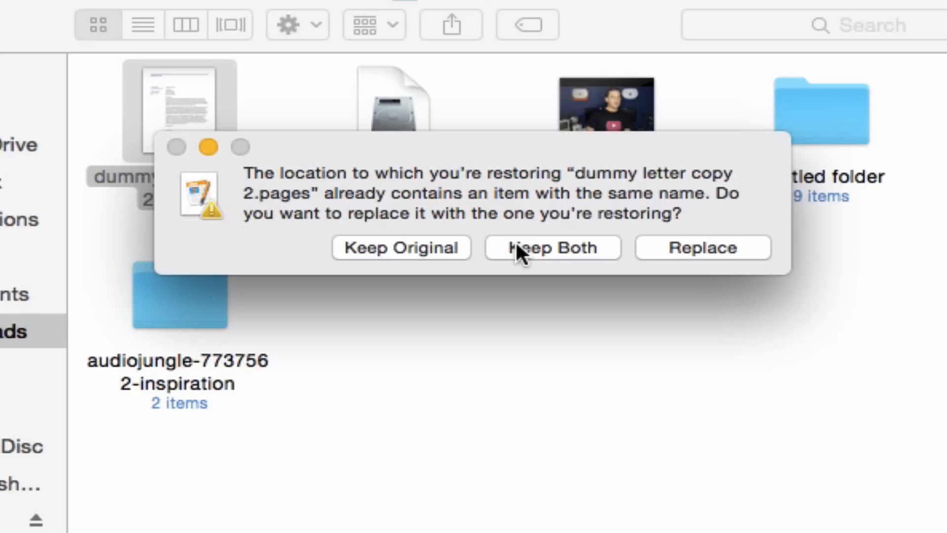
Keep both letter versions, then view Downloads as a list with dates added.
left_click(551, 248)
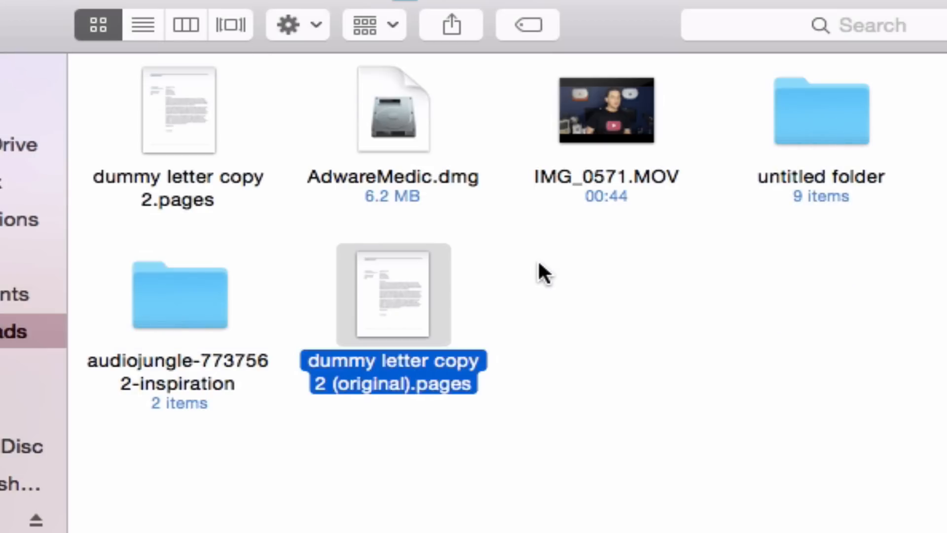
left_click(142, 25)
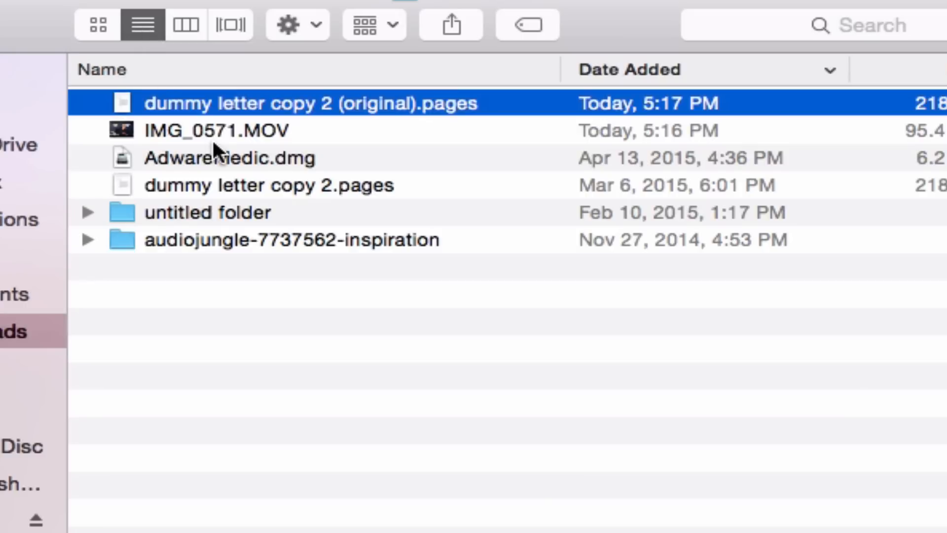
left_click(103, 70)
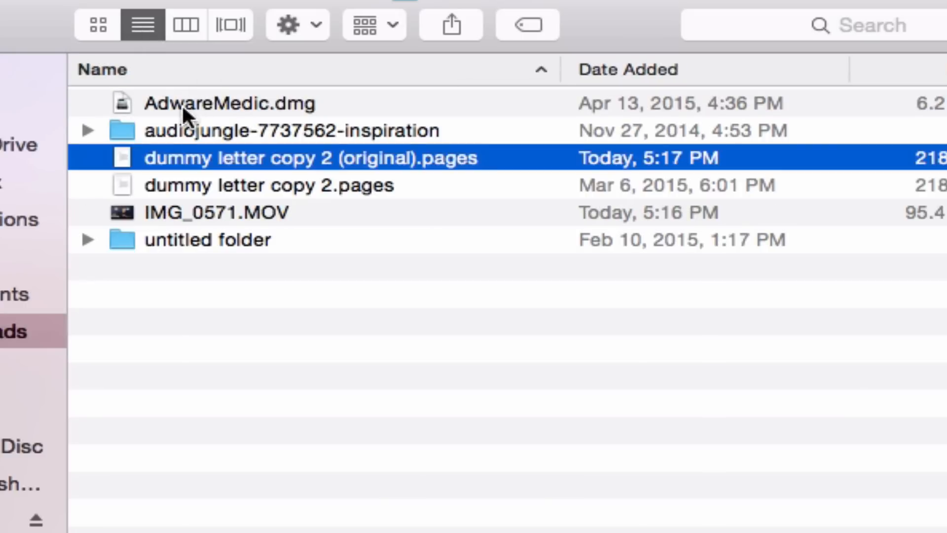
mouse_move(175, 166)
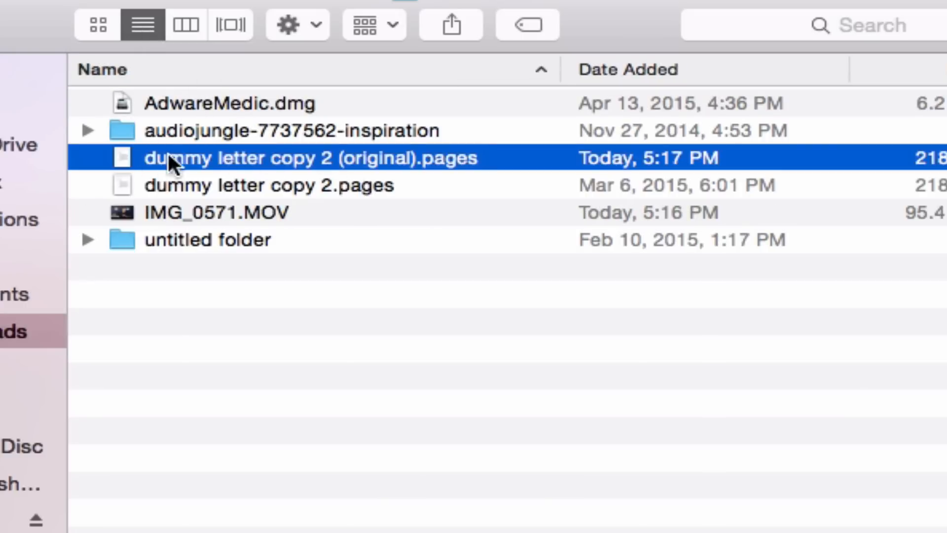
mouse_move(178, 175)
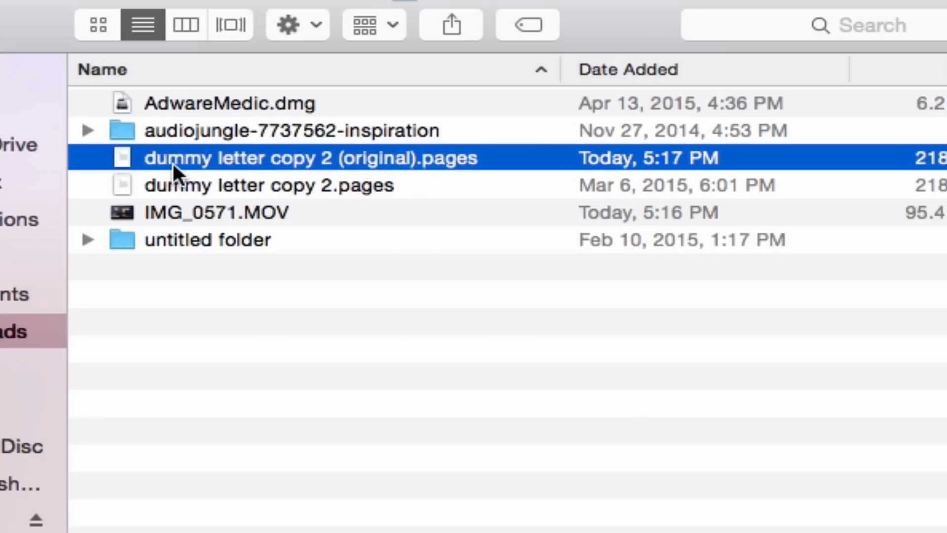
mouse_move(433, 175)
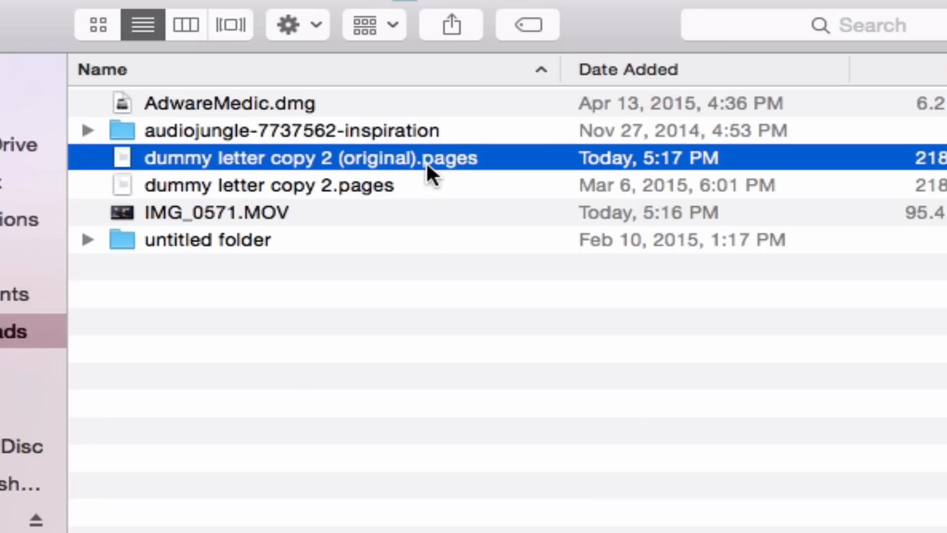
left_click(269, 184)
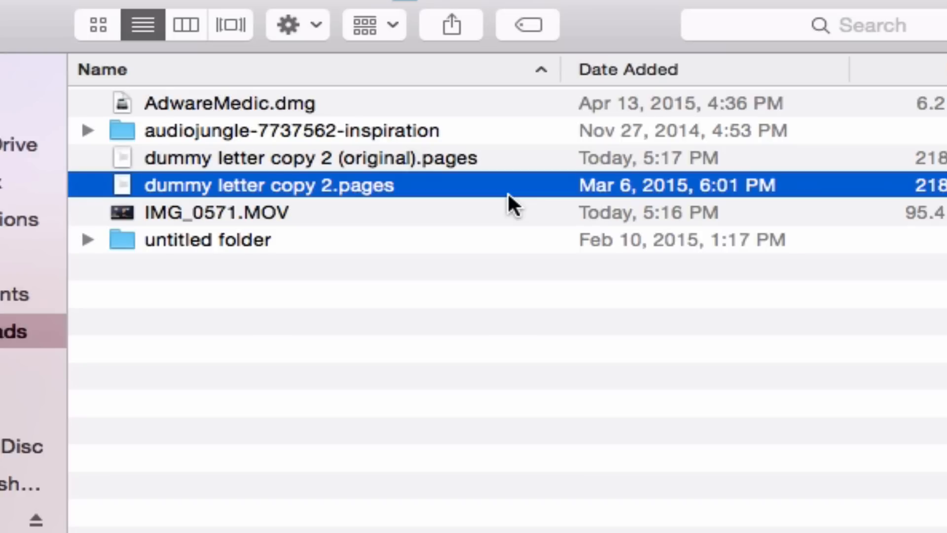
left_click(302, 157)
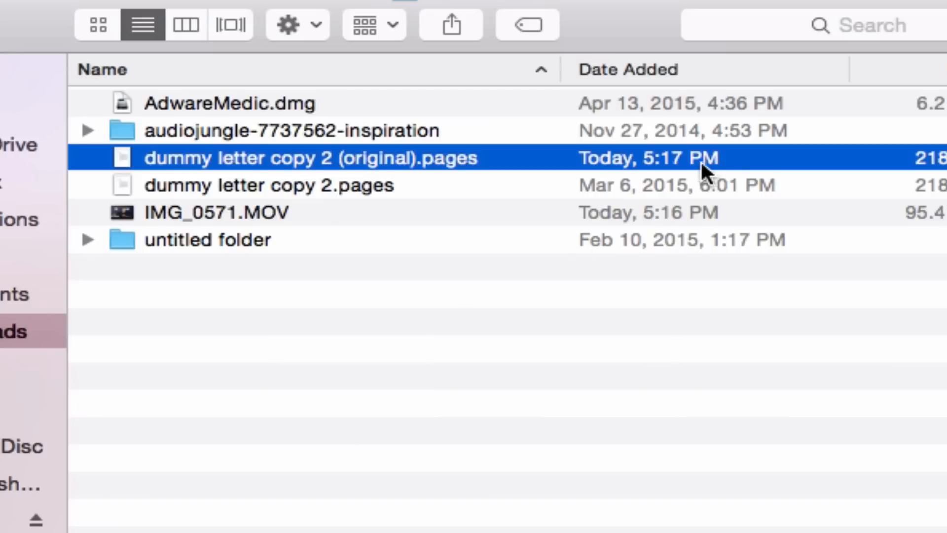
mouse_move(643, 175)
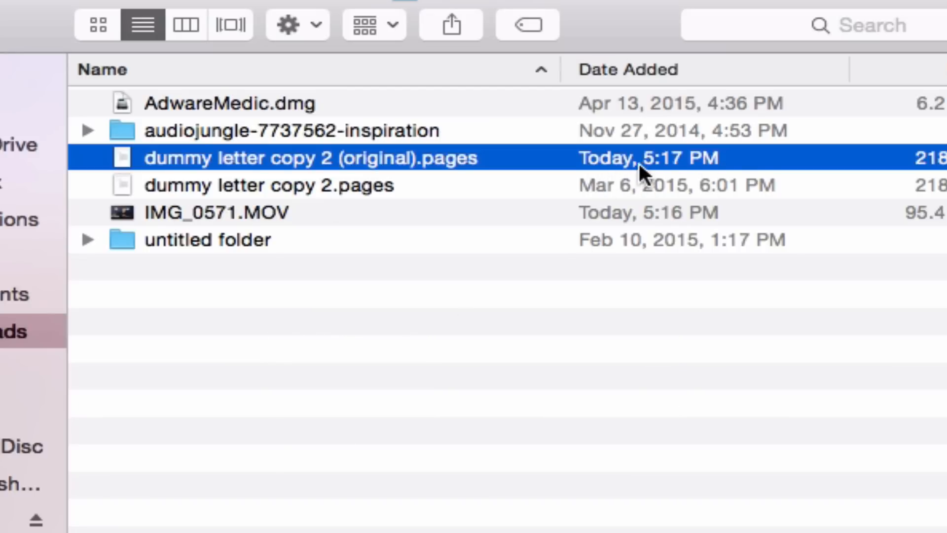
mouse_move(680, 172)
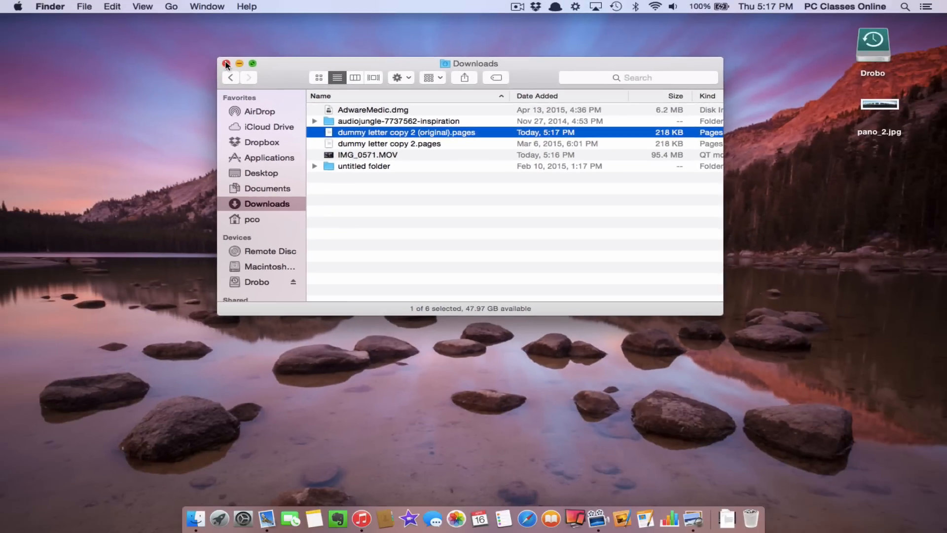
Close the Downloads window and dismiss the pano_2.jpg Quick Look preview.
left_click(226, 64)
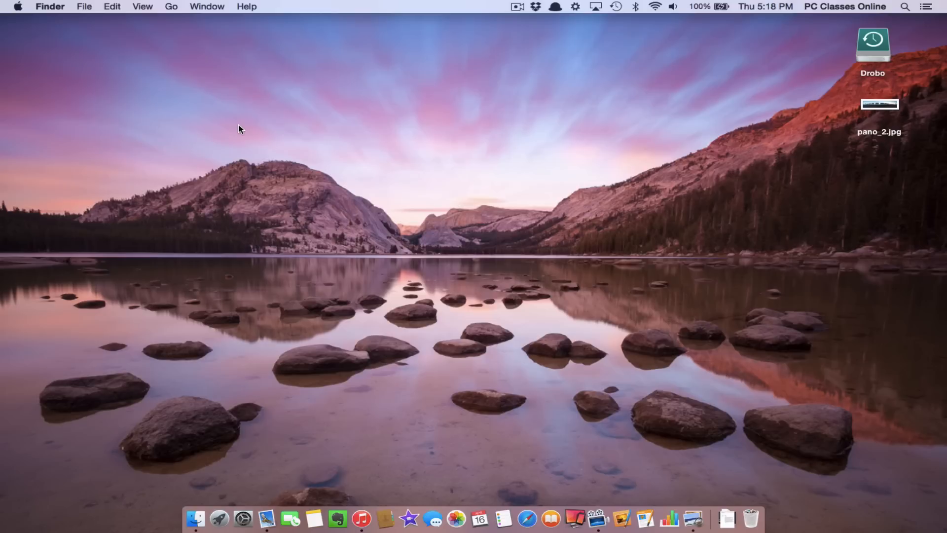
mouse_move(711, 189)
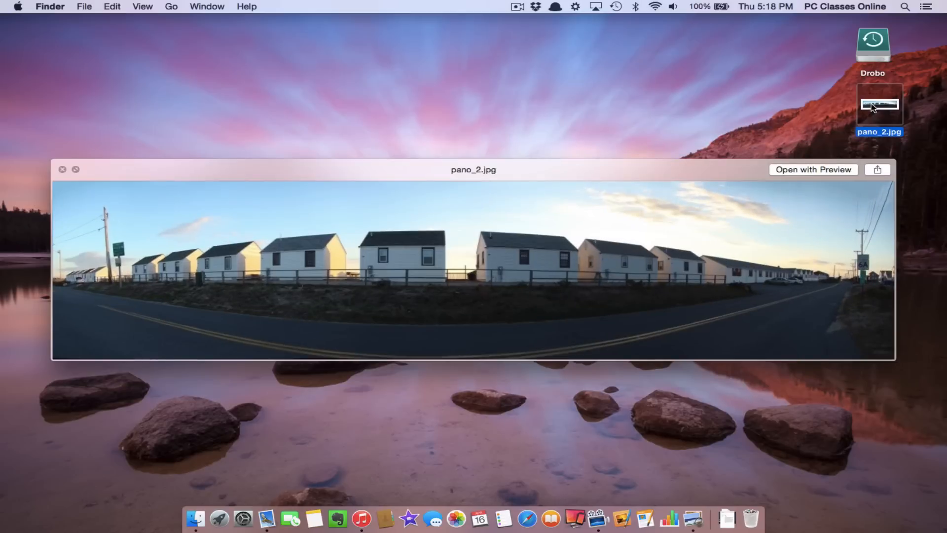
left_click(63, 170)
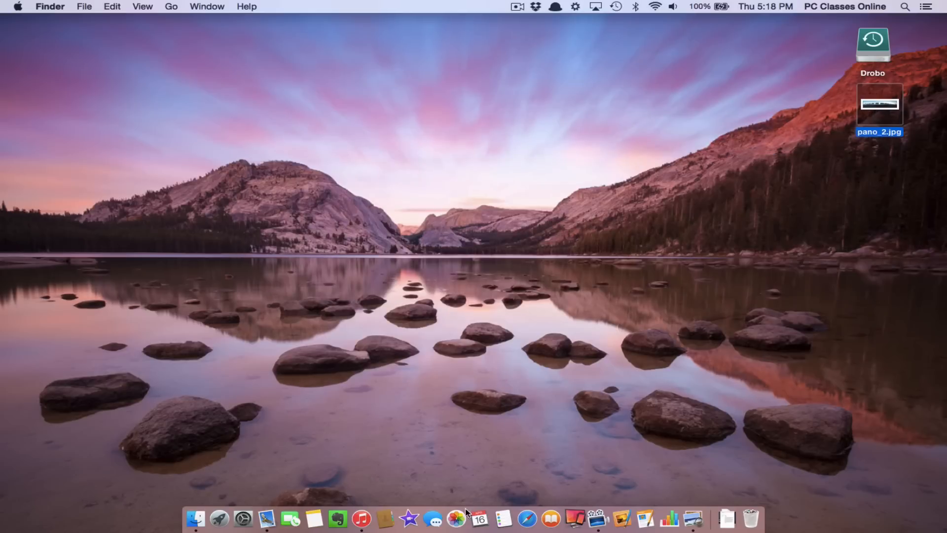
Launch Photos, view the 89-photo library in Moments, then quit Photos.
left_click(457, 519)
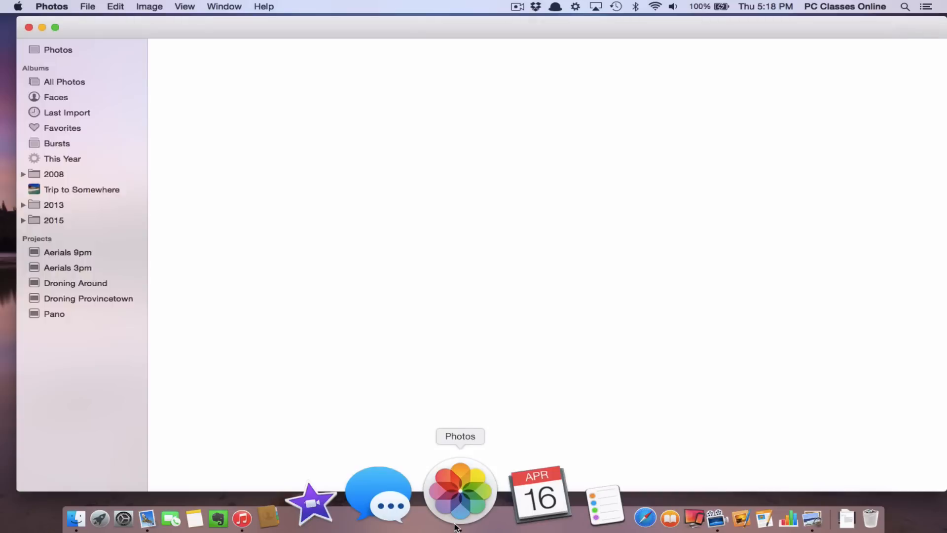
left_click(58, 49)
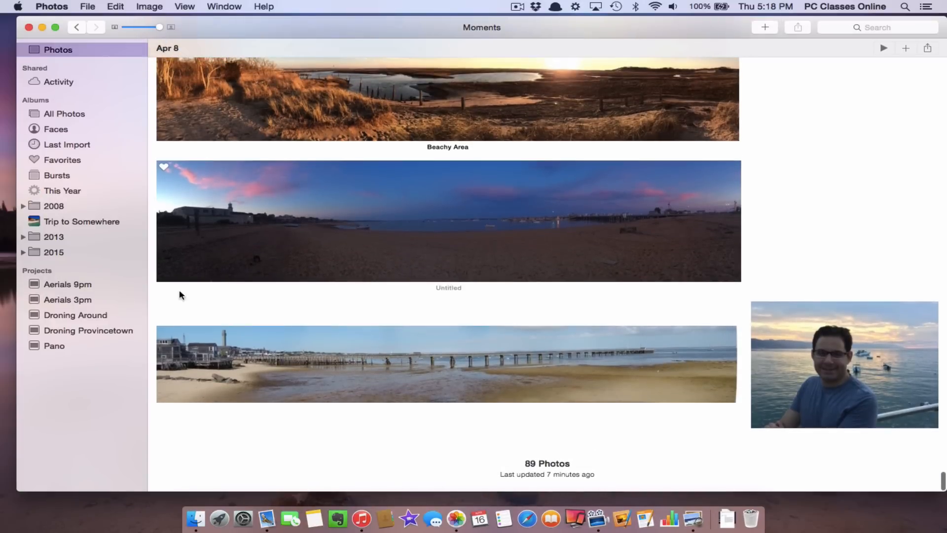
mouse_move(455, 399)
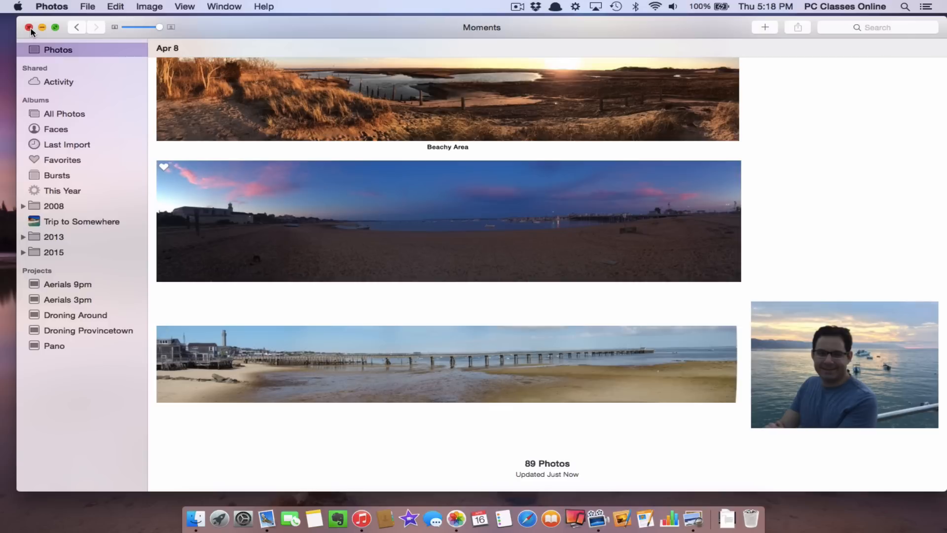
left_click(28, 27)
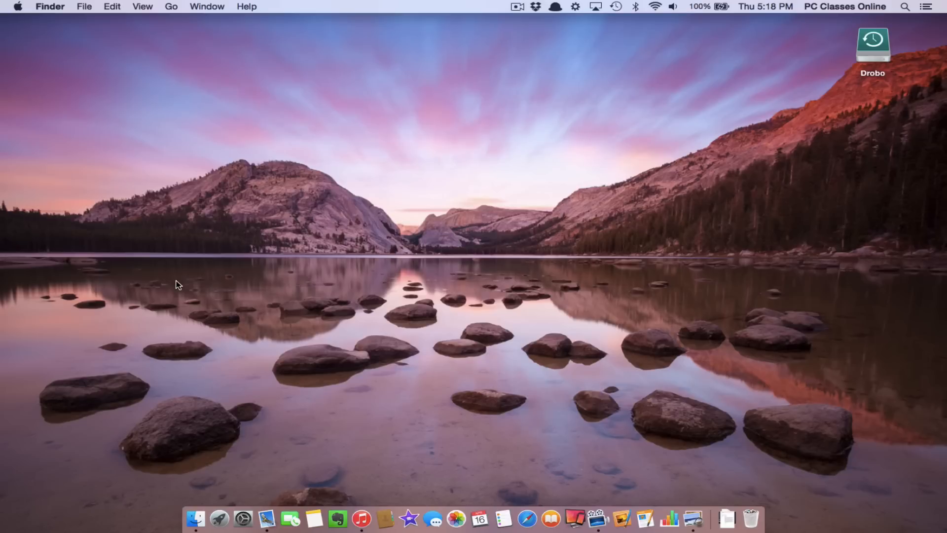
Dismiss the iTunes alert, go to Pictures, and select Photos Library.photoslibrary.
left_click(196, 518)
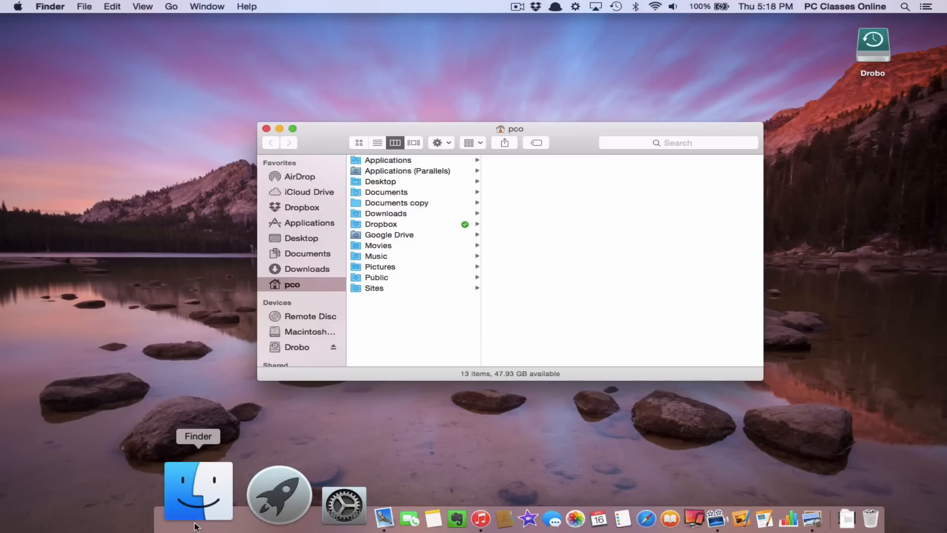
mouse_move(337, 247)
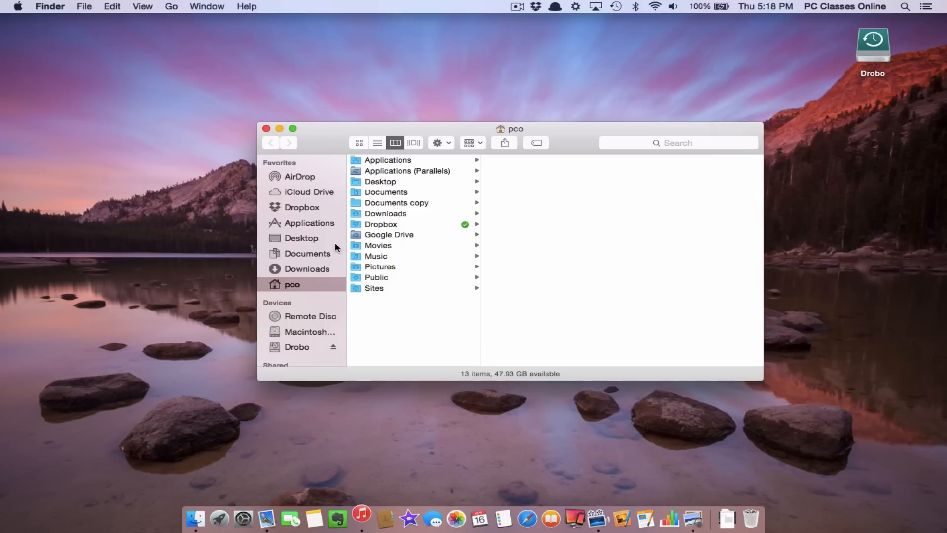
left_click(360, 518)
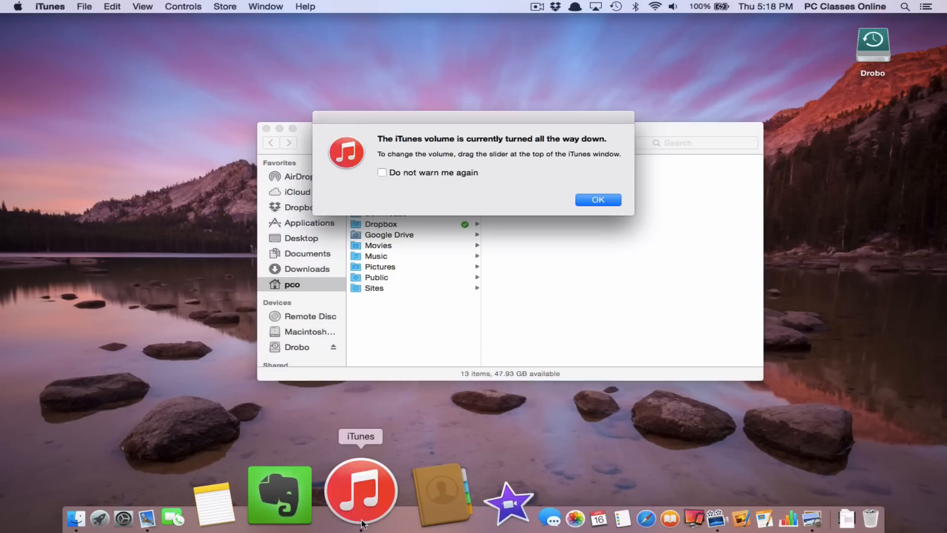
left_click(597, 200)
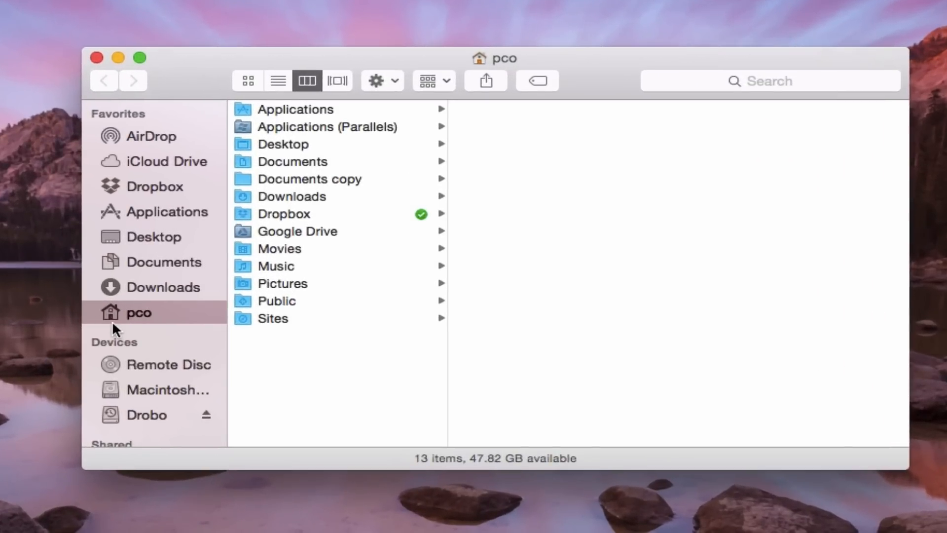
left_click(282, 284)
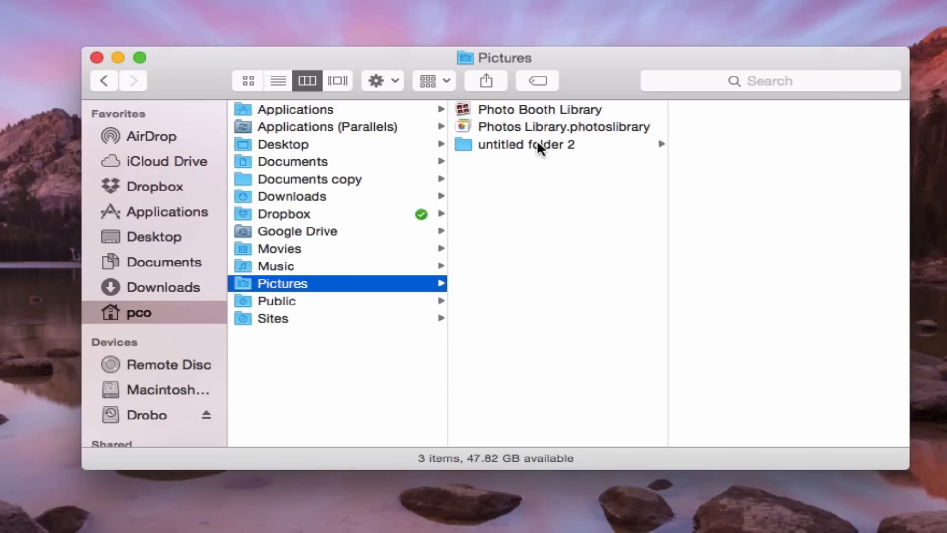
left_click(562, 127)
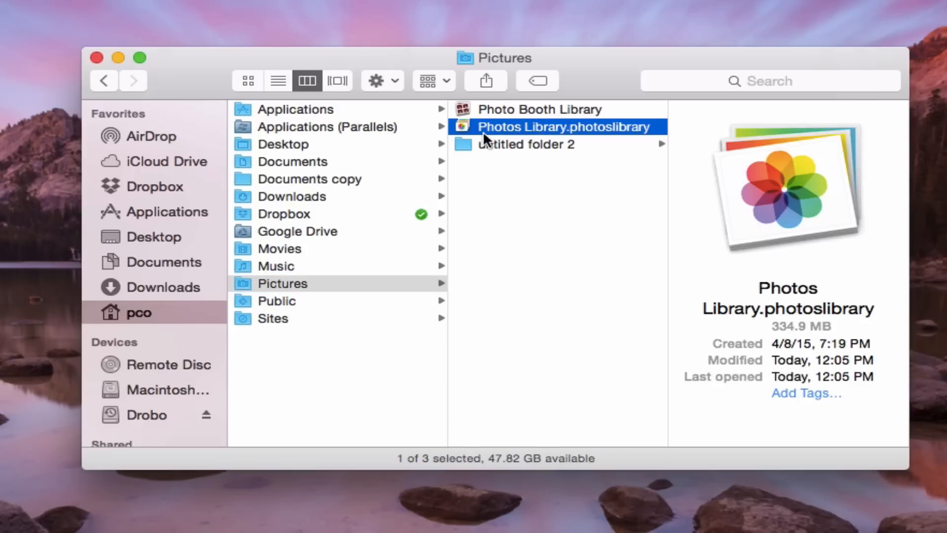
mouse_move(565, 142)
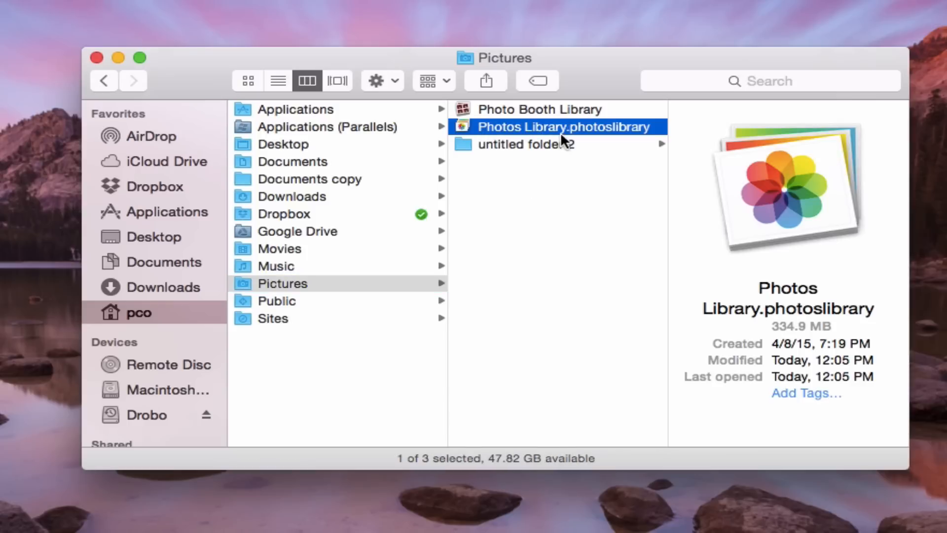
mouse_move(652, 140)
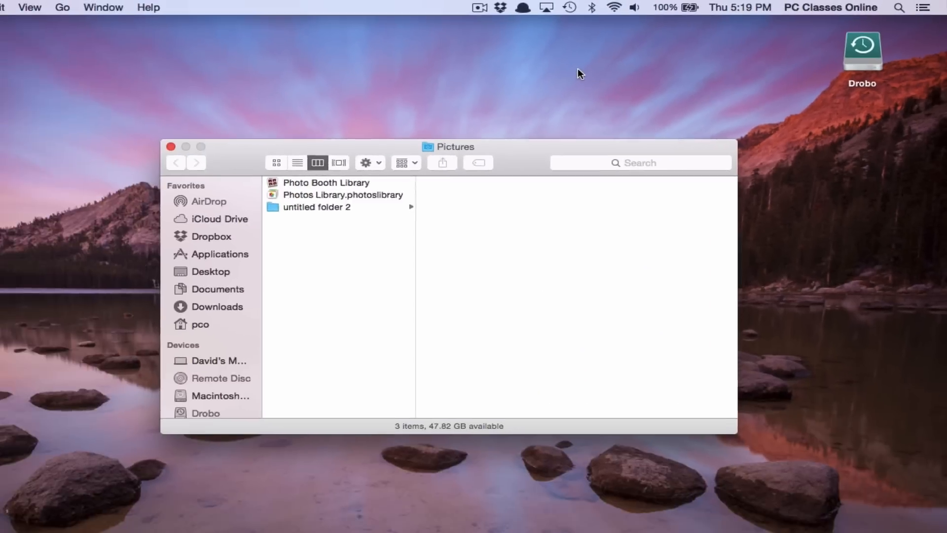
Enter Time Machine, go to the April 13, 2015 Pictures backup, and select Photos Library.
left_click(568, 8)
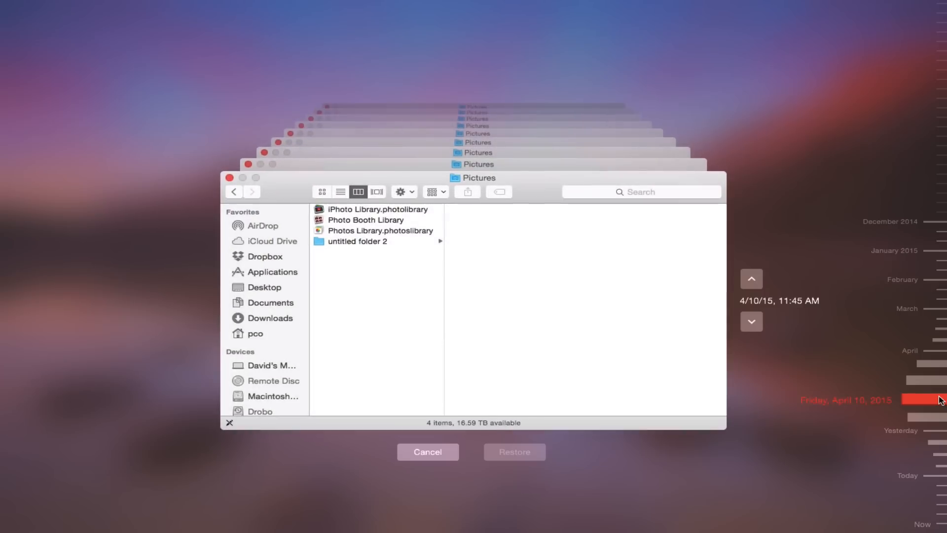
left_click(379, 230)
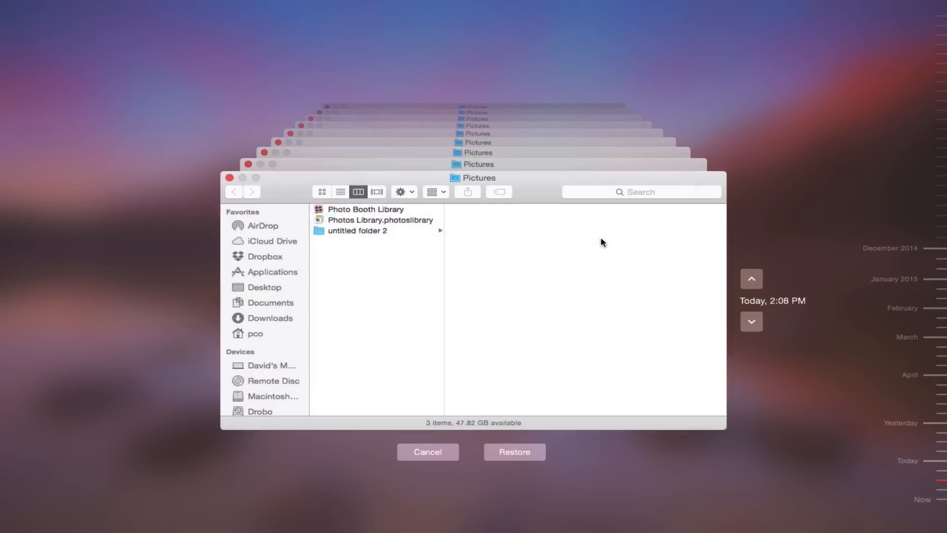
left_click(380, 241)
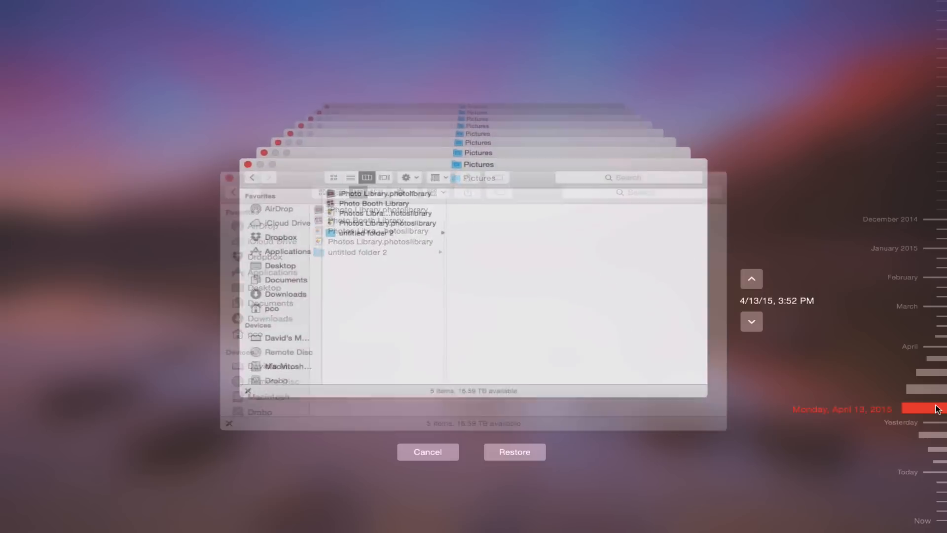
left_click(379, 230)
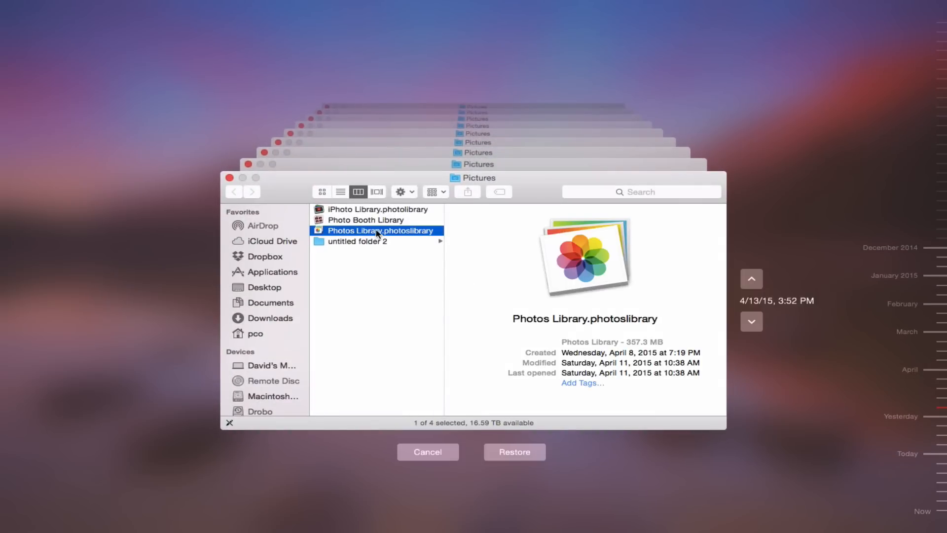
mouse_move(387, 241)
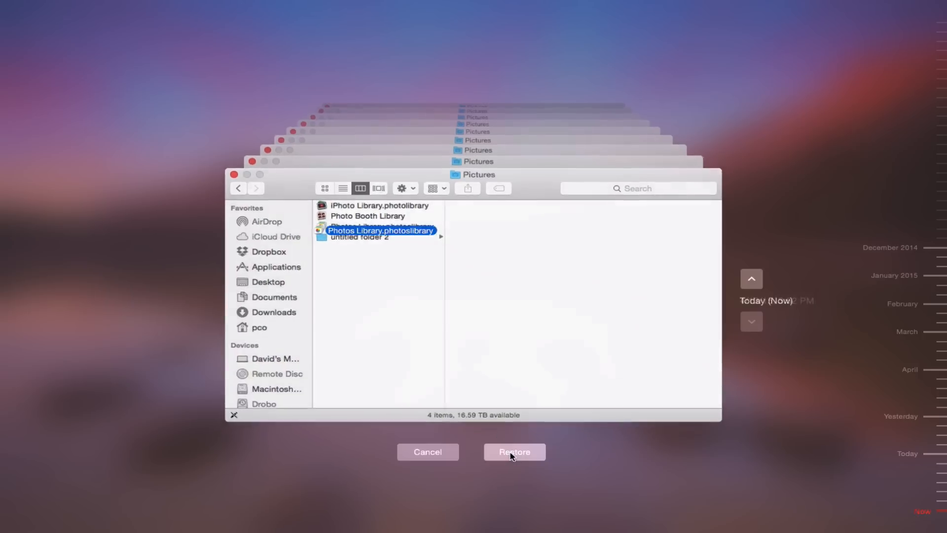
Keep both libraries, so Photos Library (original) sits beside the current Photos Library.
left_click(514, 451)
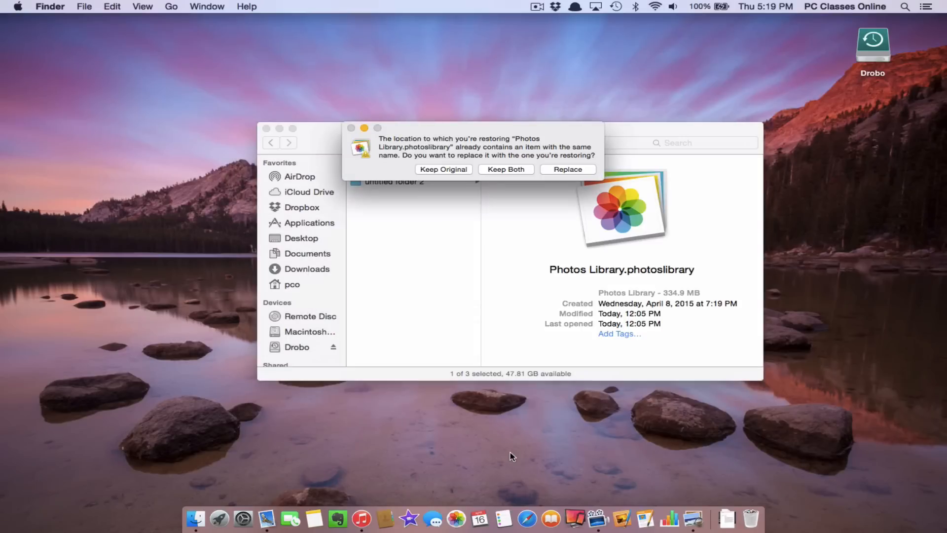
mouse_move(518, 140)
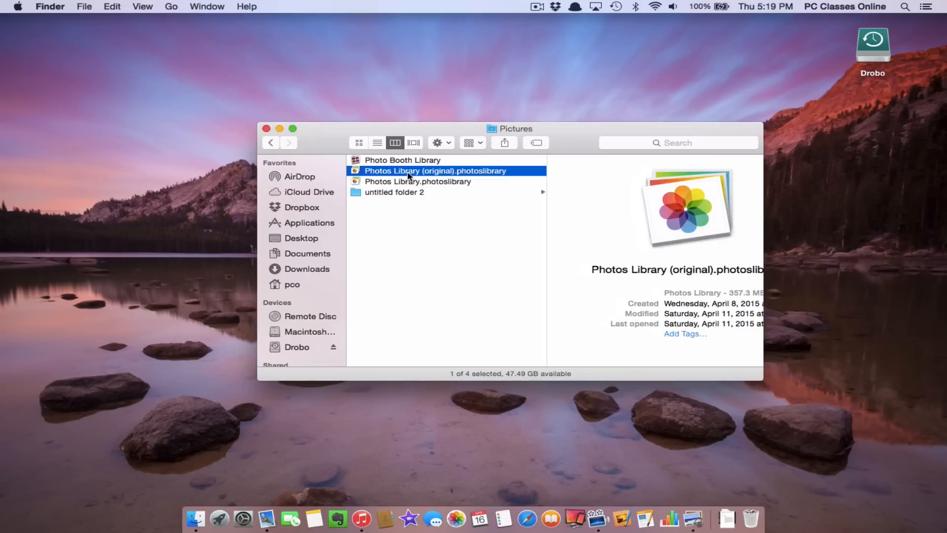
mouse_move(437, 193)
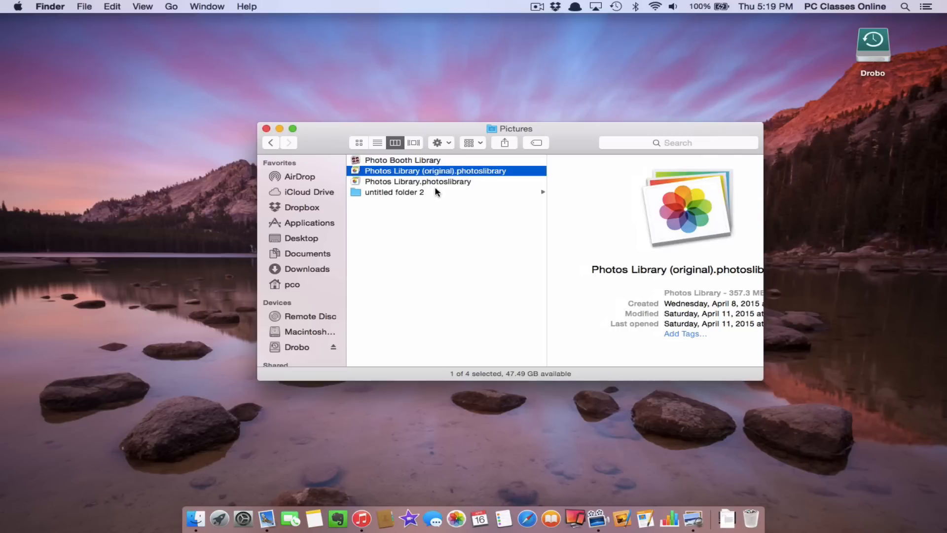
left_click(417, 183)
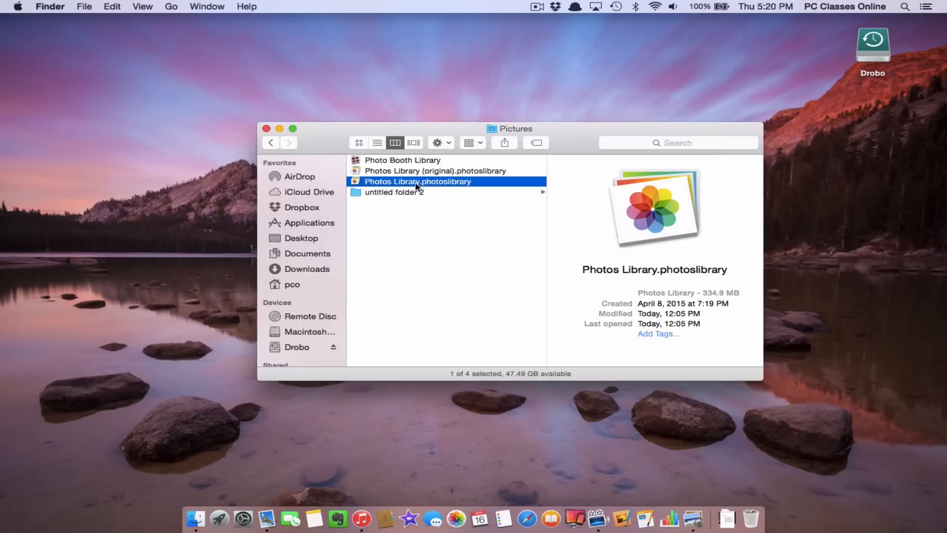
Open the current library, then open Photos Library (original).photoslibrary from Pictures.
double_click(417, 181)
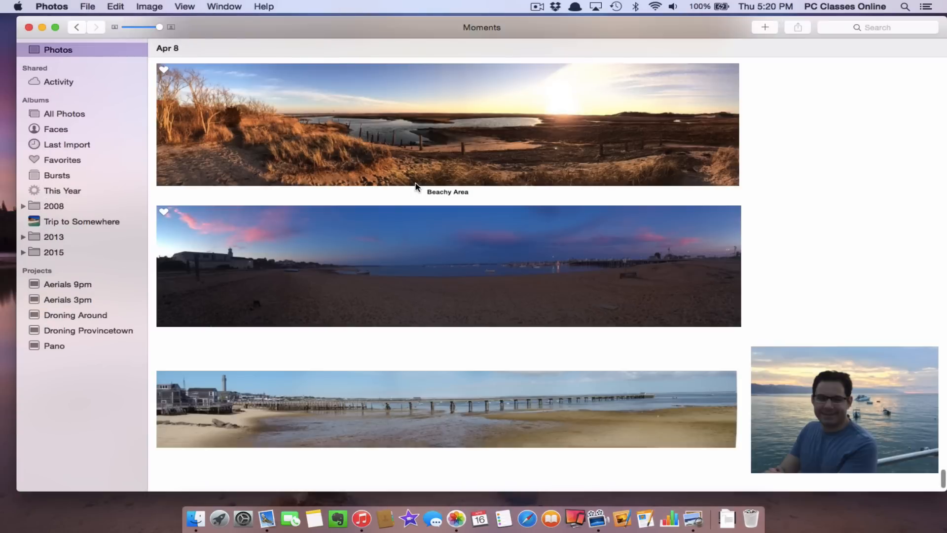
scroll("down", 3)
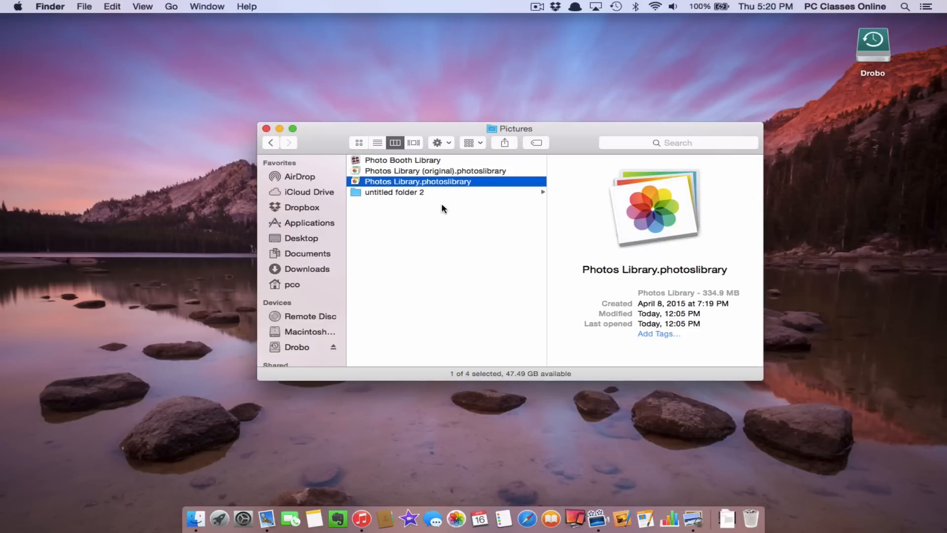
left_click(434, 171)
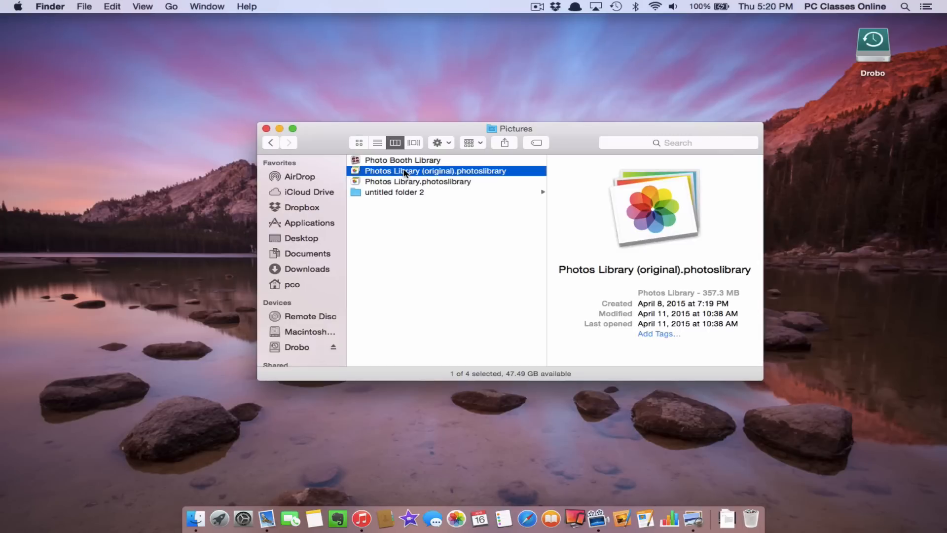
double_click(433, 171)
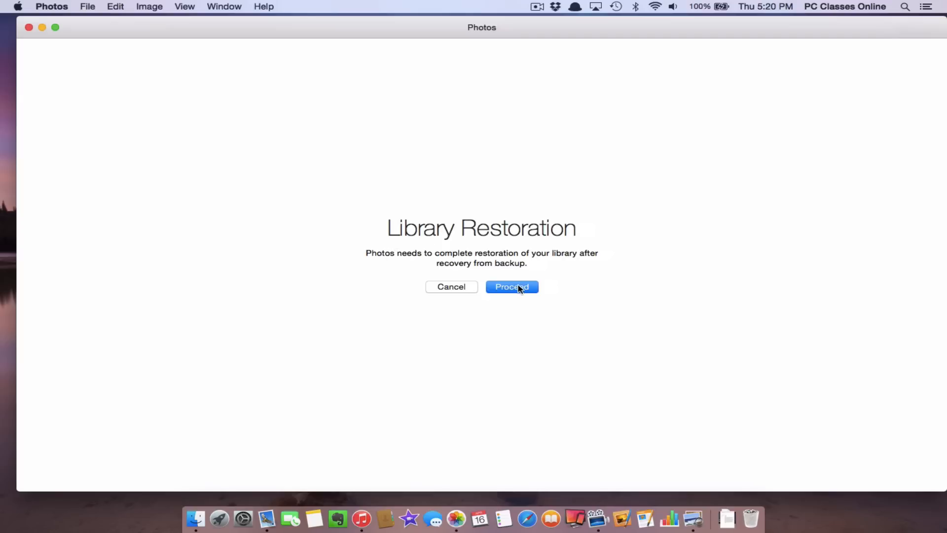
Proceed with library restoration and scroll the Moments view to the houses panorama.
left_click(512, 286)
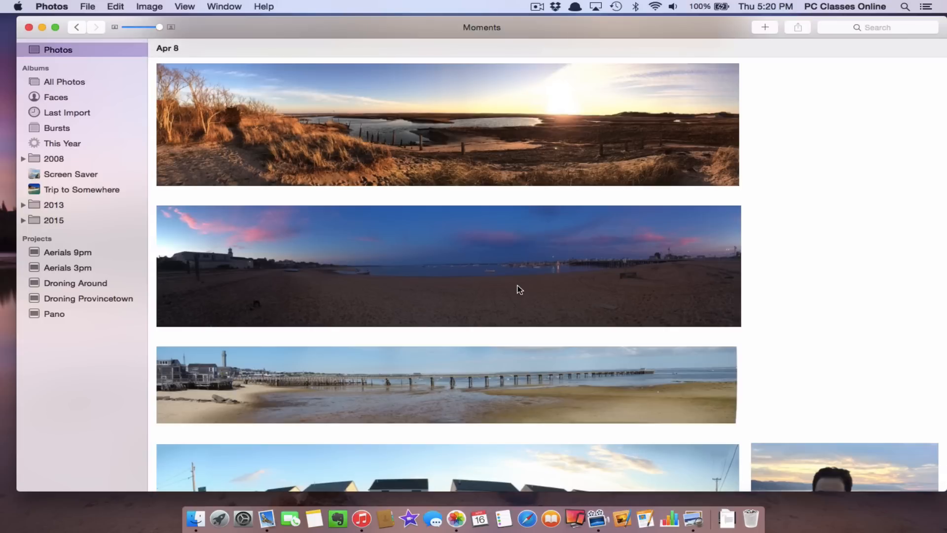
scroll("down", 3)
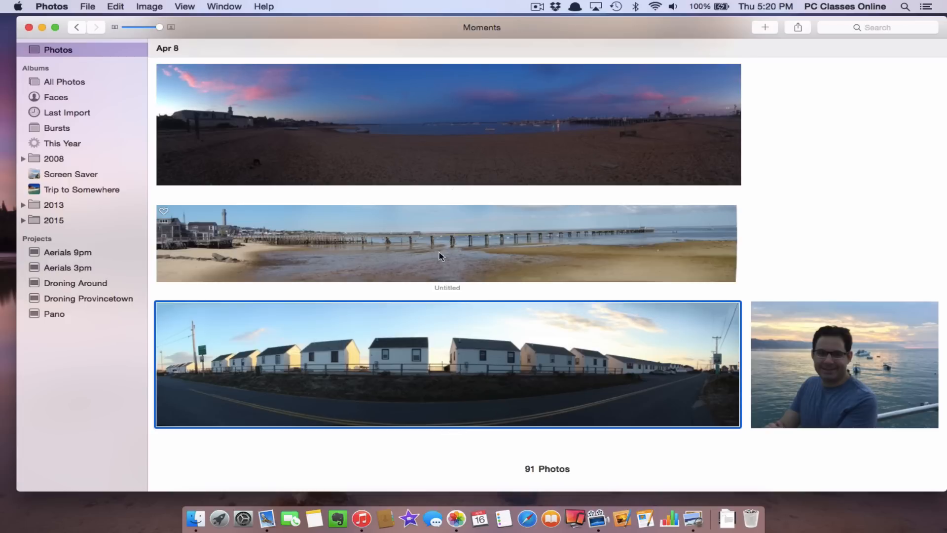
mouse_move(90, 28)
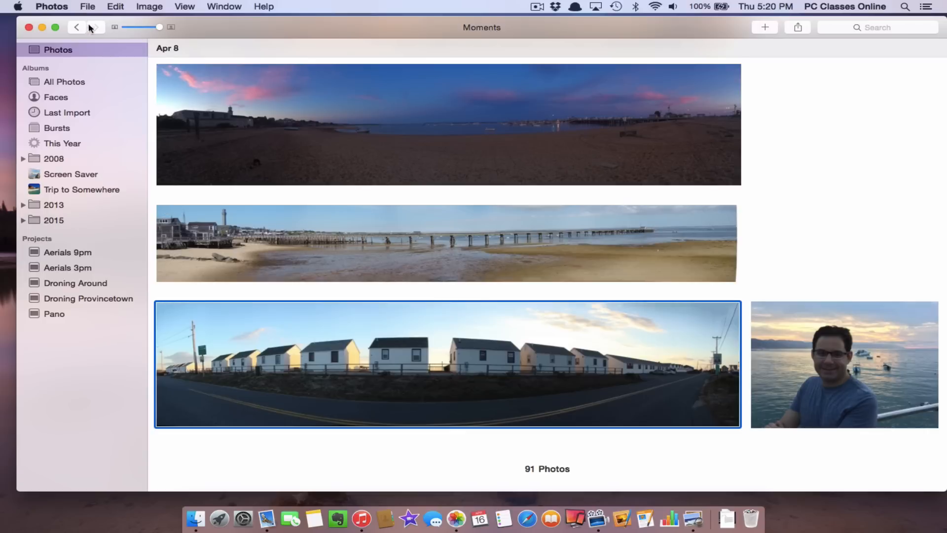
Export the houses panorama as a full-size high-quality JPEG to the Desktop.
left_click(87, 6)
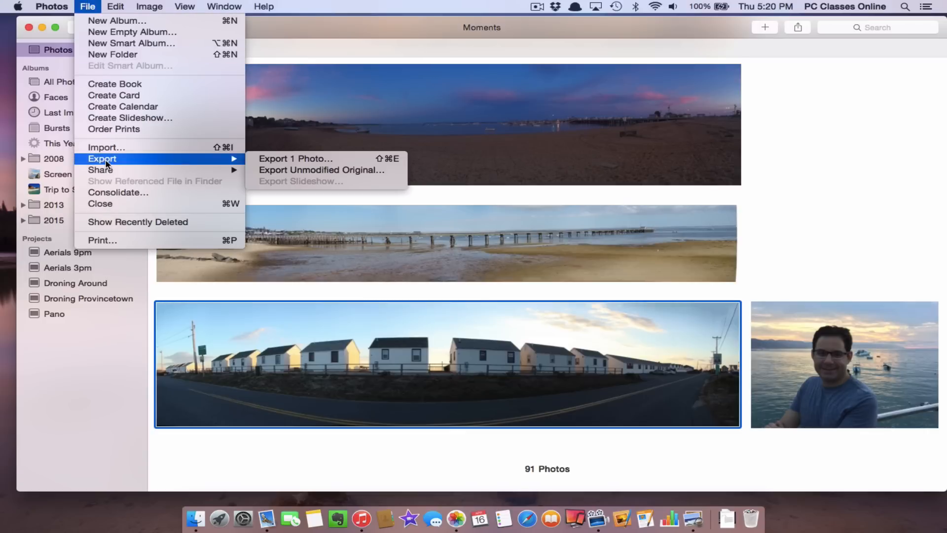
left_click(296, 158)
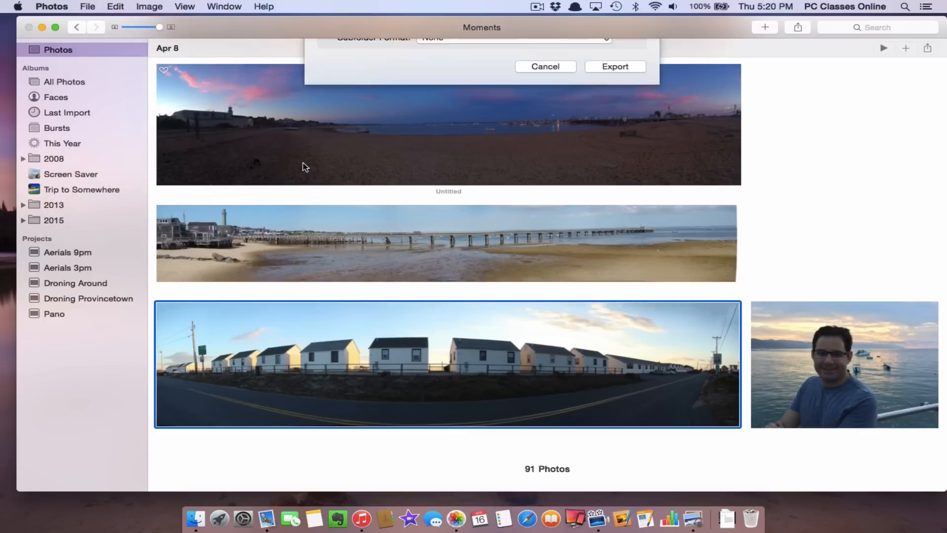
left_click(626, 68)
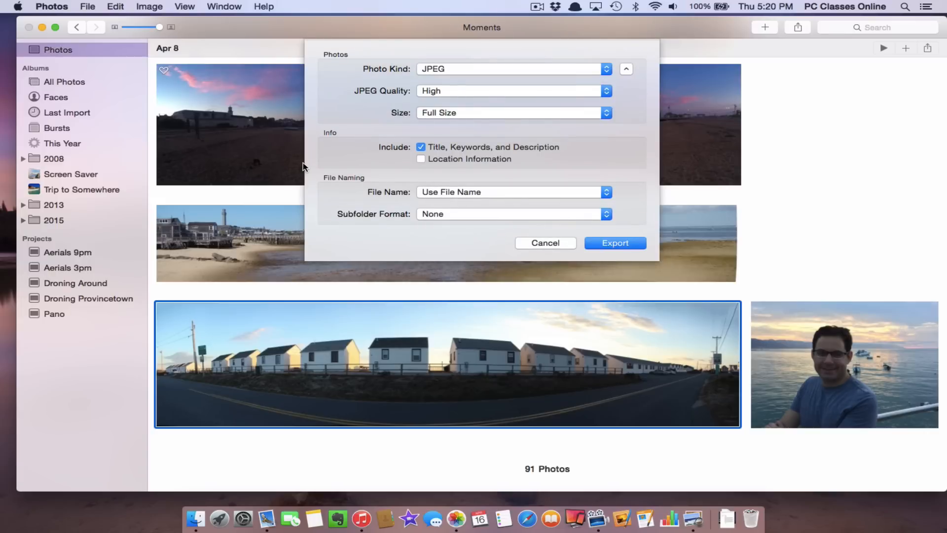
mouse_move(521, 140)
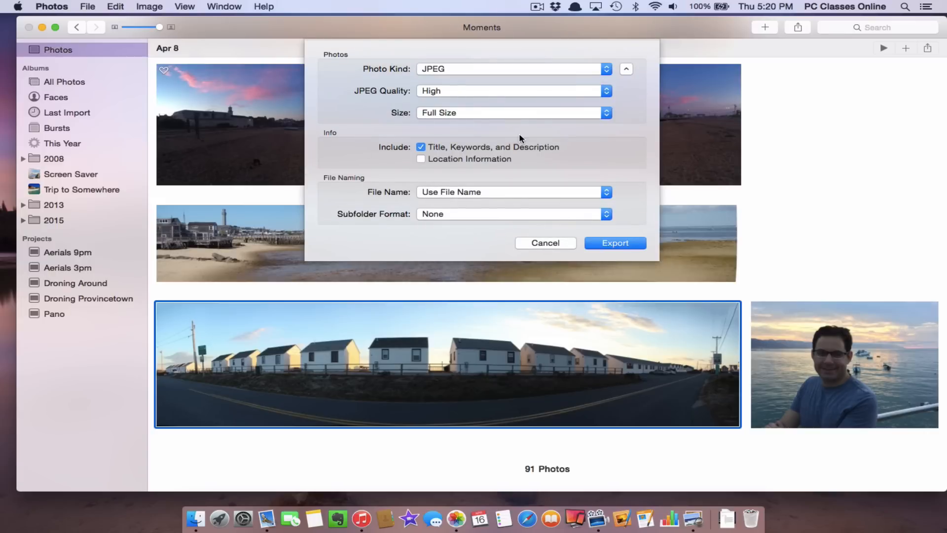
mouse_move(614, 242)
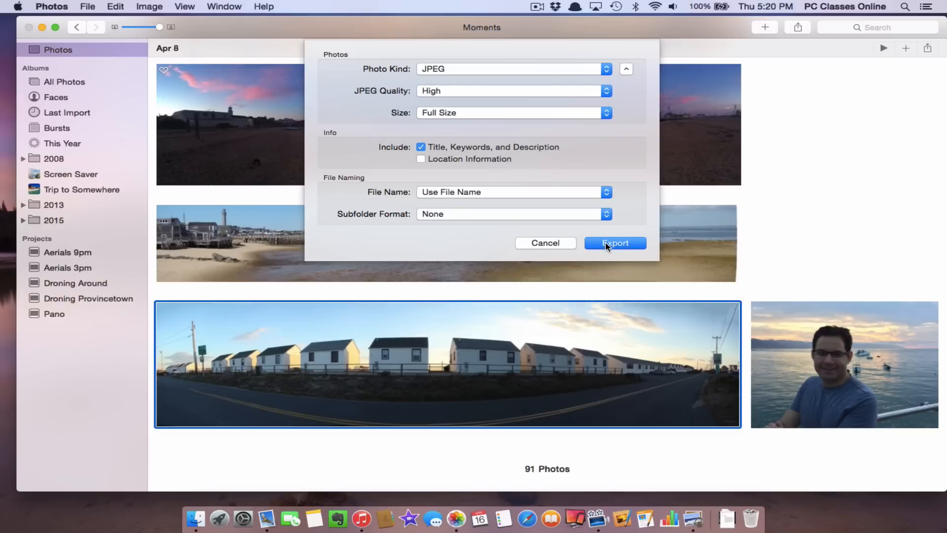
left_click(614, 242)
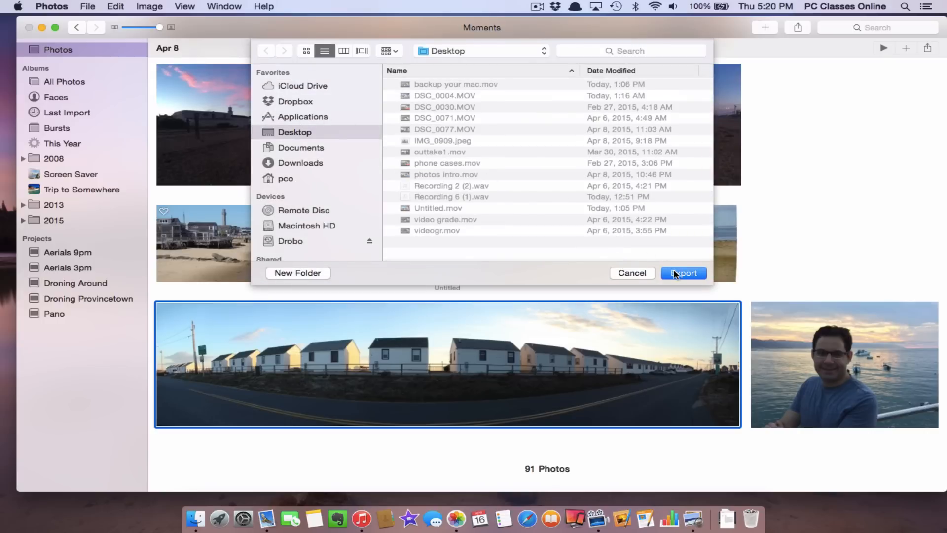
left_click(683, 273)
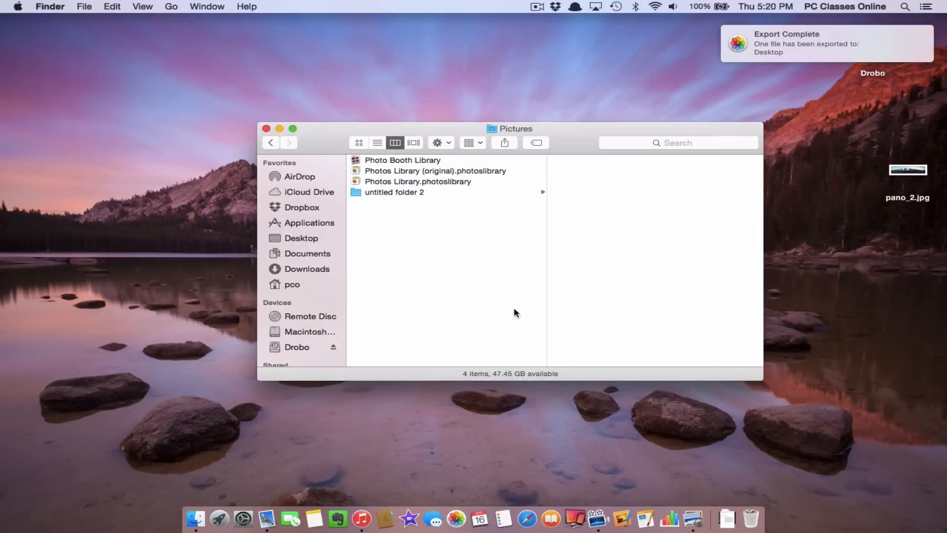
Reopen the current library, import pano_2.jpg from the Desktop, and close the Pictures window.
left_click(417, 181)
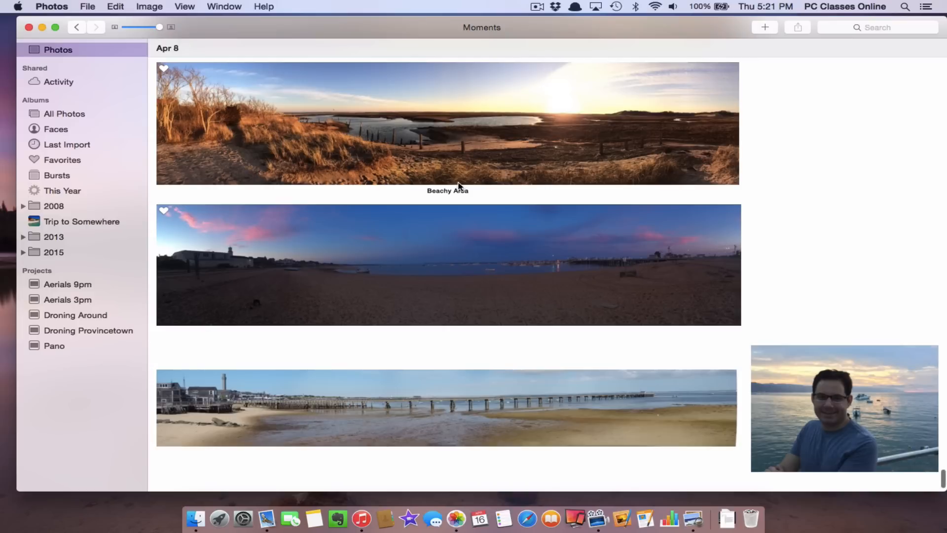
mouse_move(641, 22)
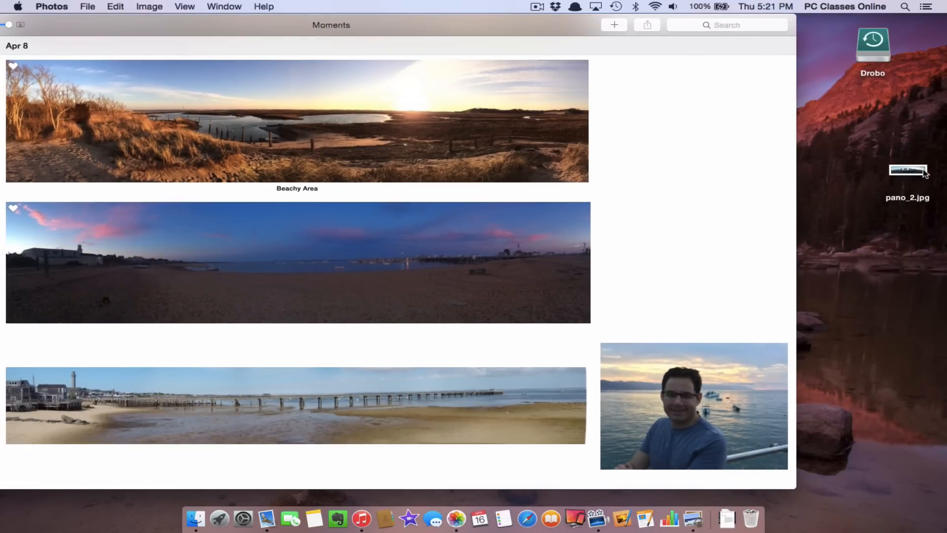
left_click(907, 171)
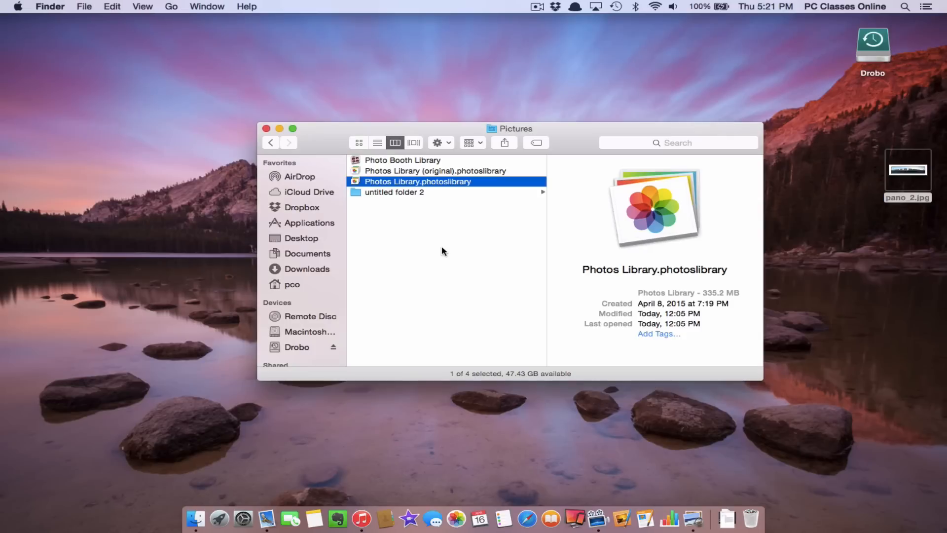
left_click(266, 129)
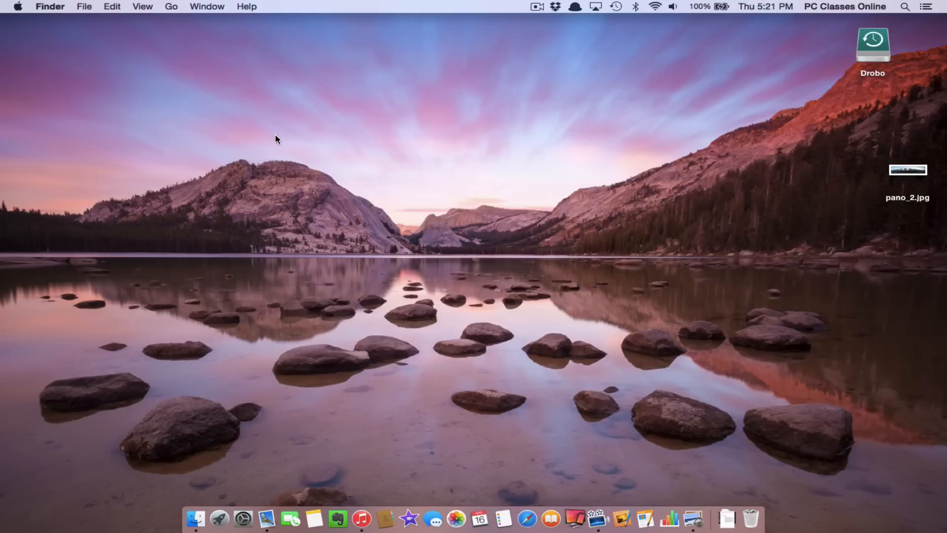